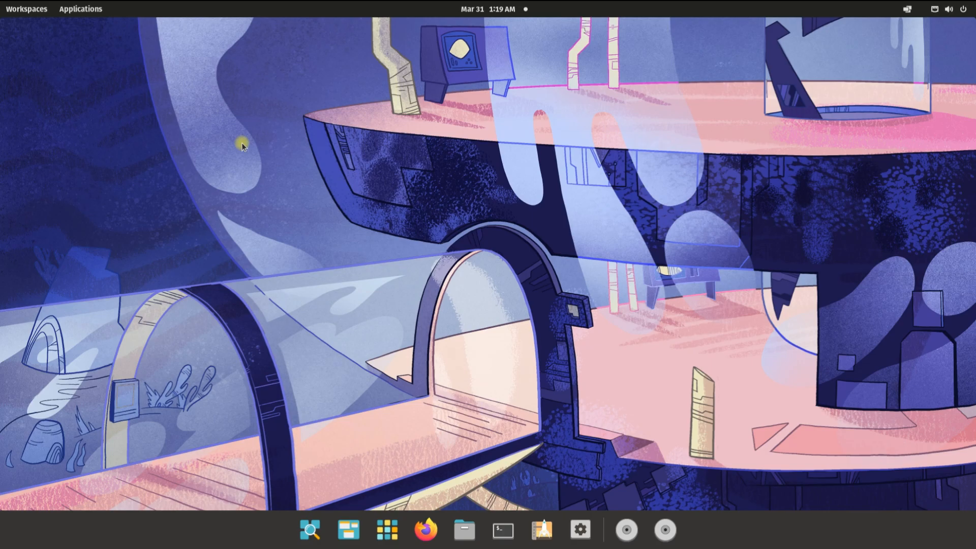
# From a Desktop terminal, install lxc, curl and ca-certificates with sudo apt, confirming Y
pyautogui.rightClick(241, 144)
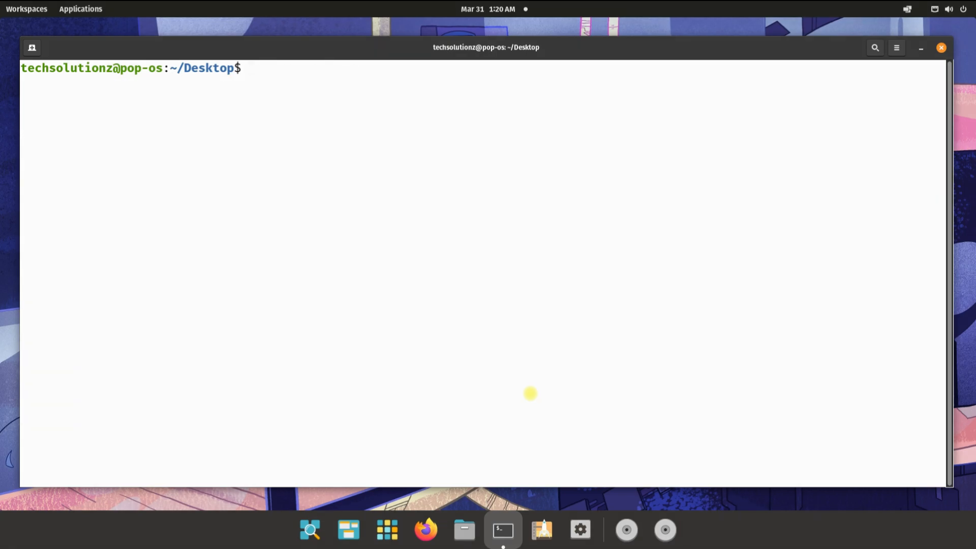
pyautogui.write('sudo apt instal')
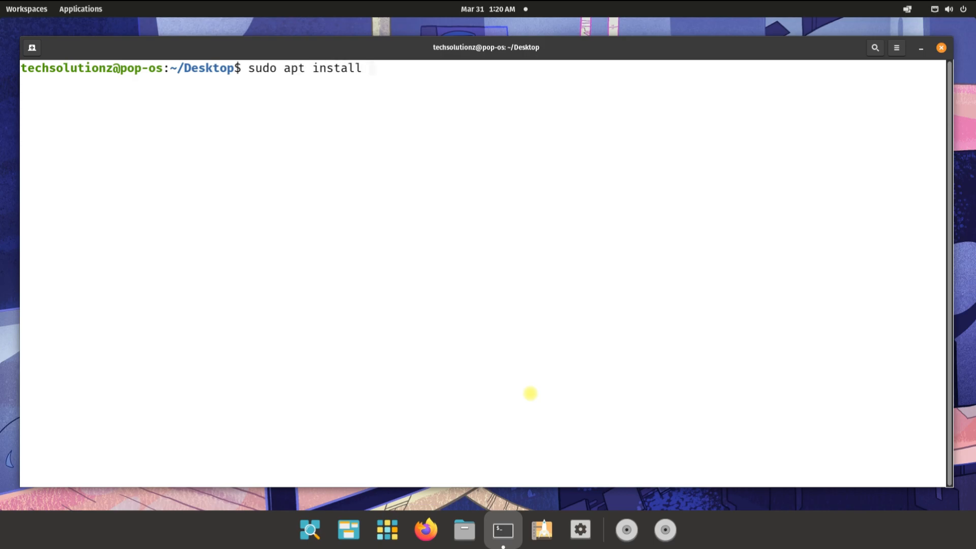
pyautogui.write('lxc')
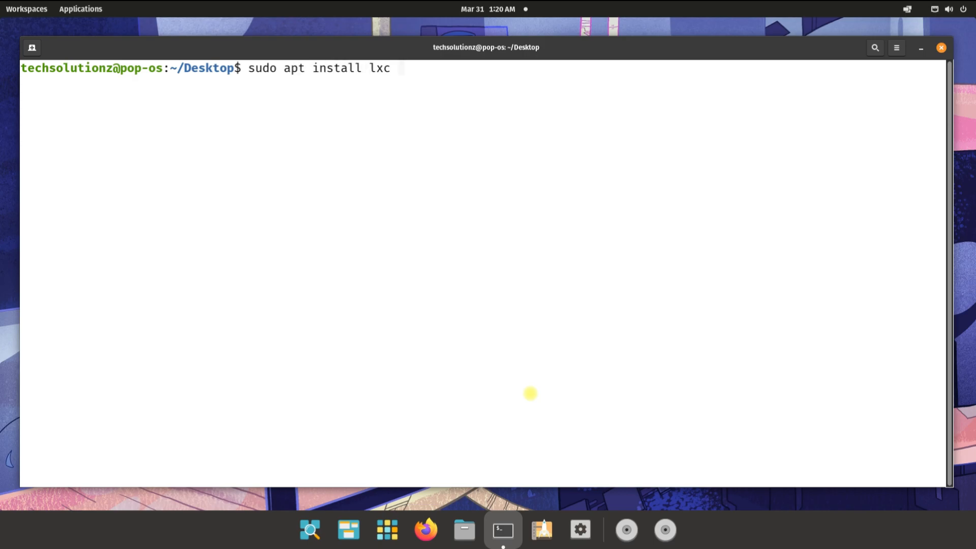
pyautogui.write('curl a')
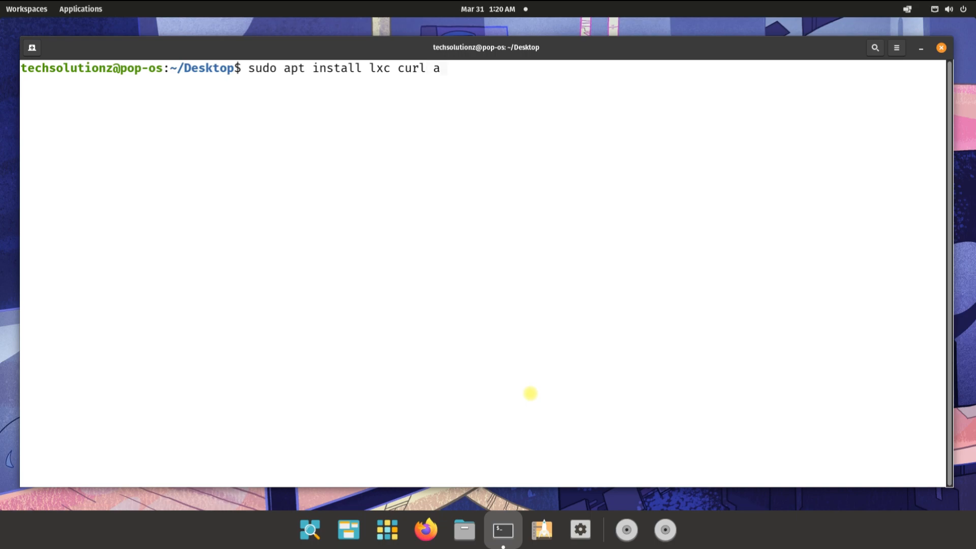
pyautogui.write('ca-certificates')
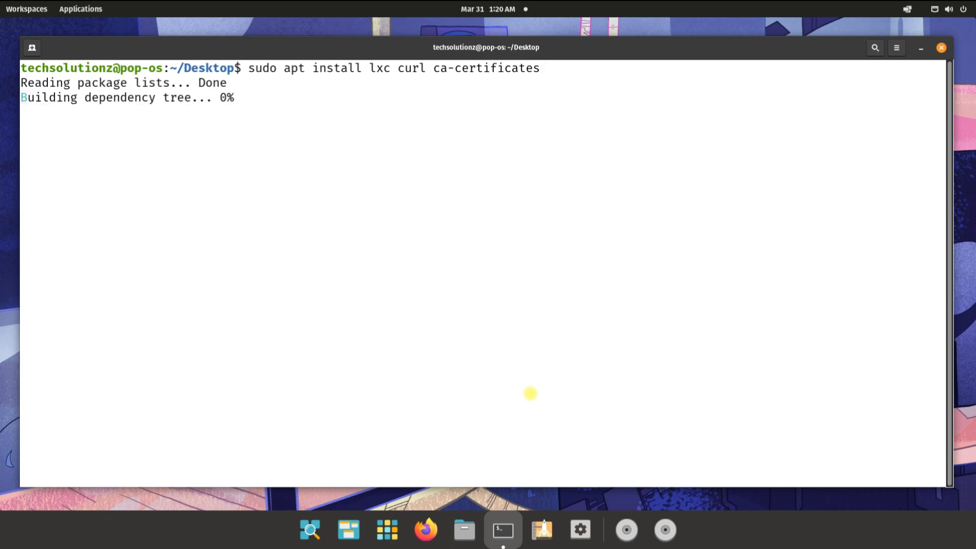
pyautogui.write('Y')
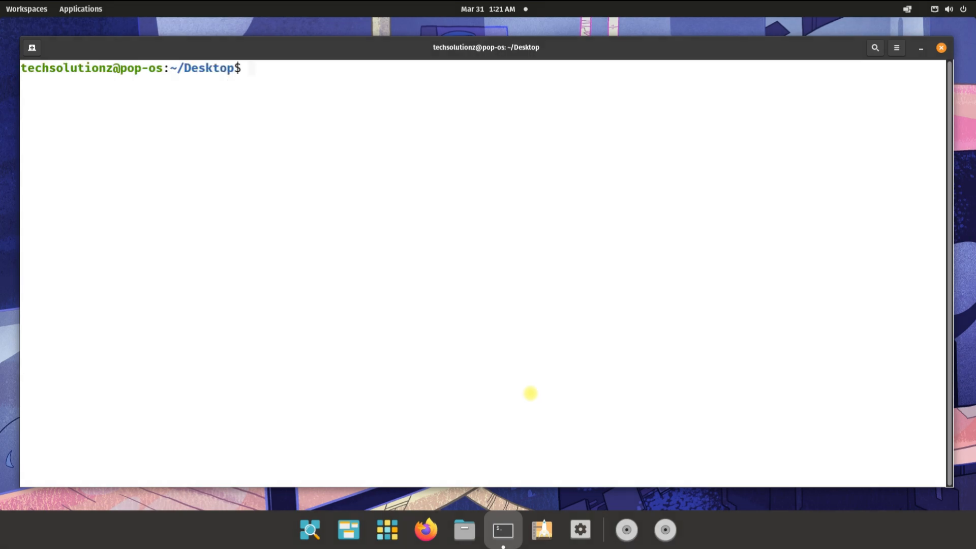
pyautogui.write('python3 --versi')
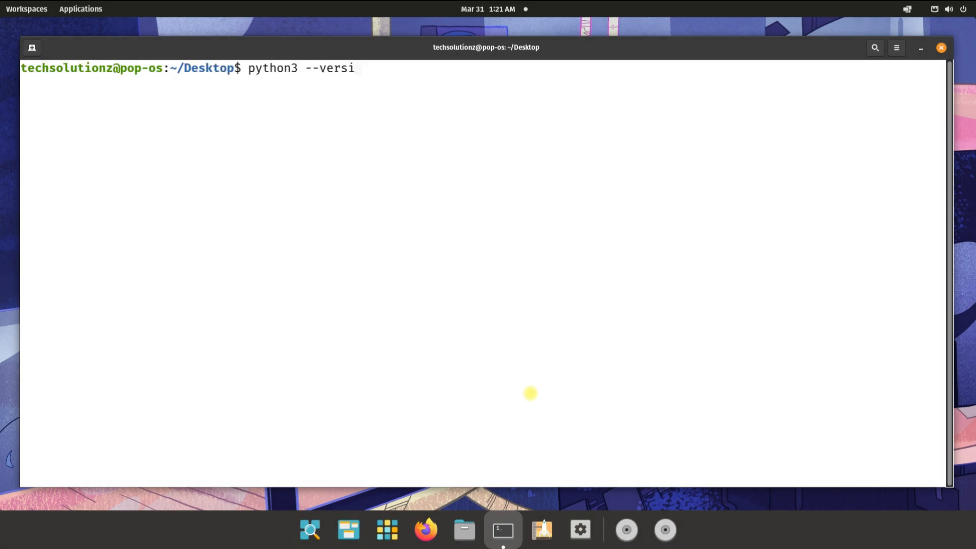
pyautogui.press('Return')
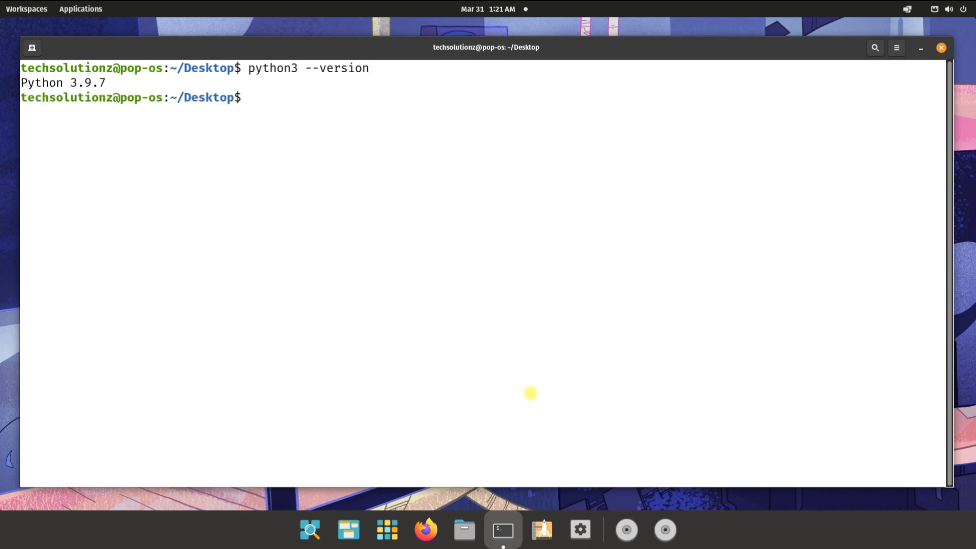
pyautogui.write('lsb_releas')
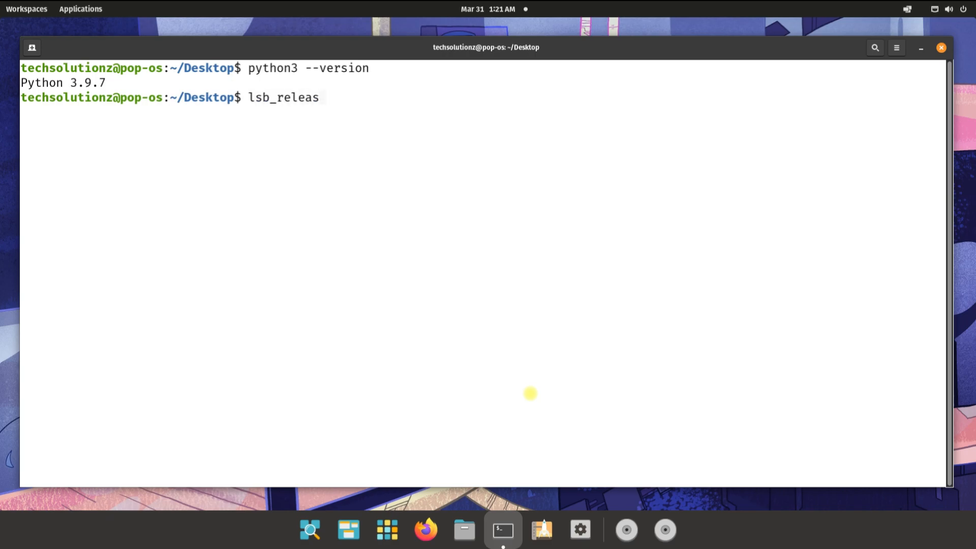
pyautogui.press('Return')
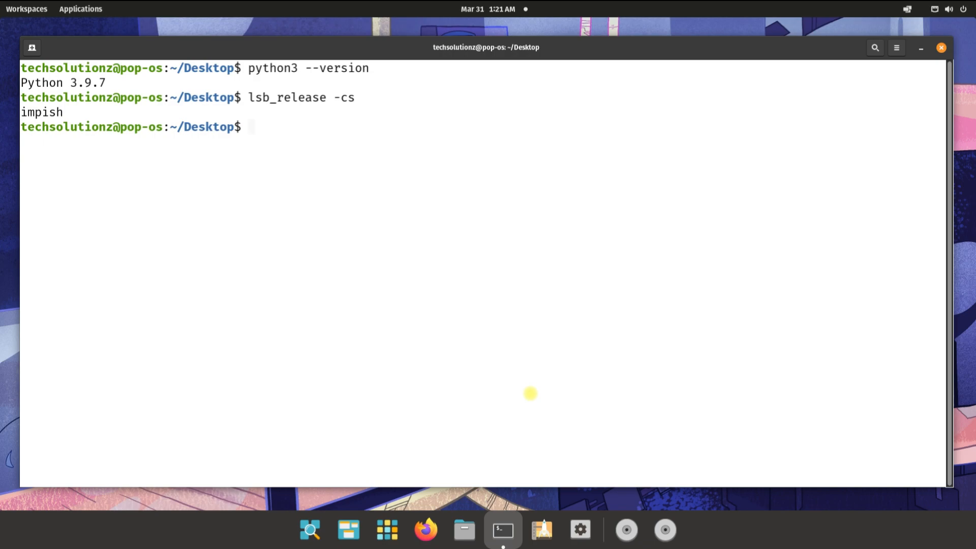
pyautogui.write('clear')
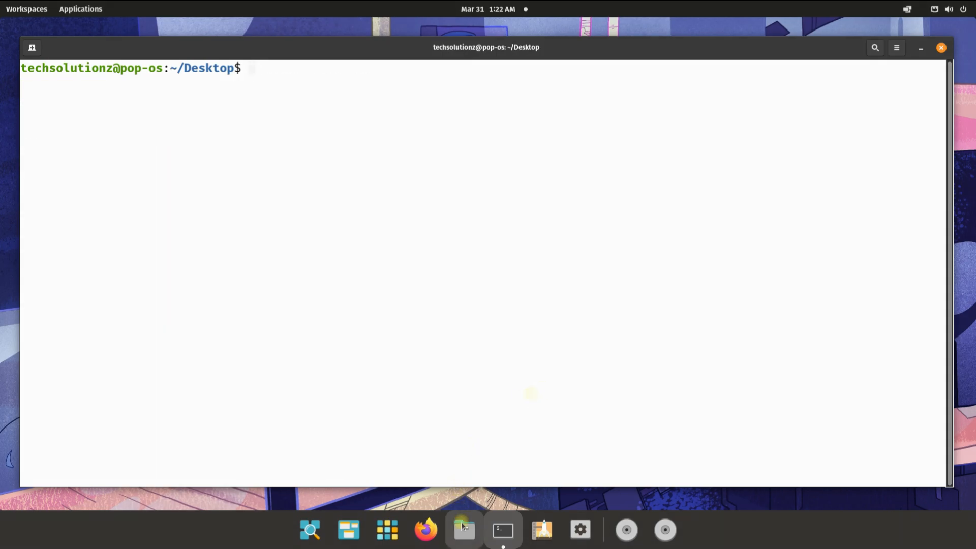
# View system.img and vendor.img in Files' Downloads folder, then begin a sudo command
pyautogui.click(463, 530)
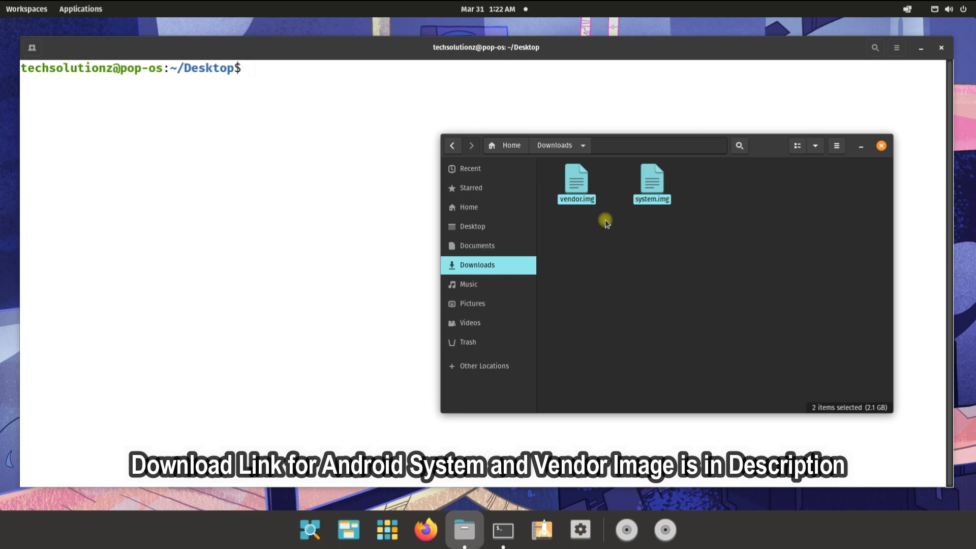
pyautogui.write('sudo mkd')
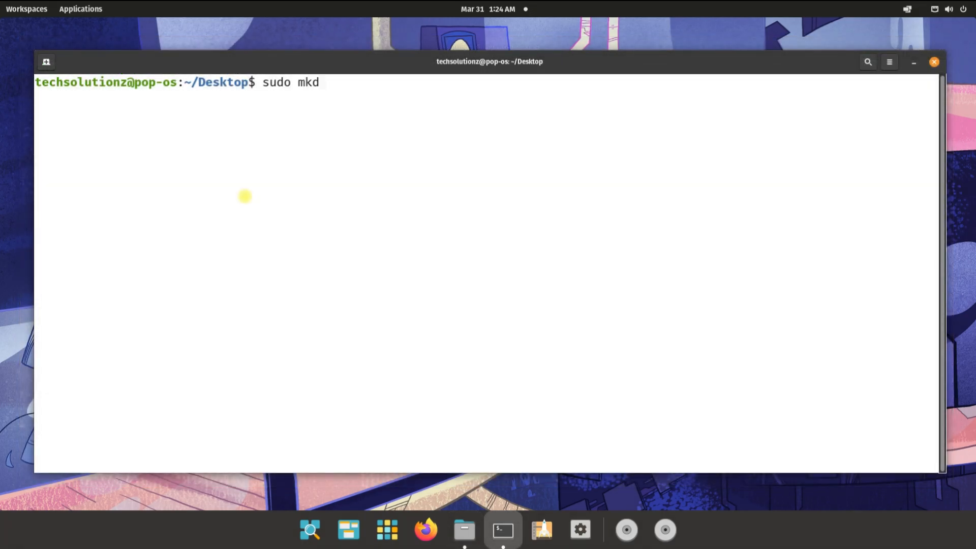
# Create /usr/share/waydroid-extra/images with sudo mkdir -p, and open a terminal in Downloads
pyautogui.write('ir -p')
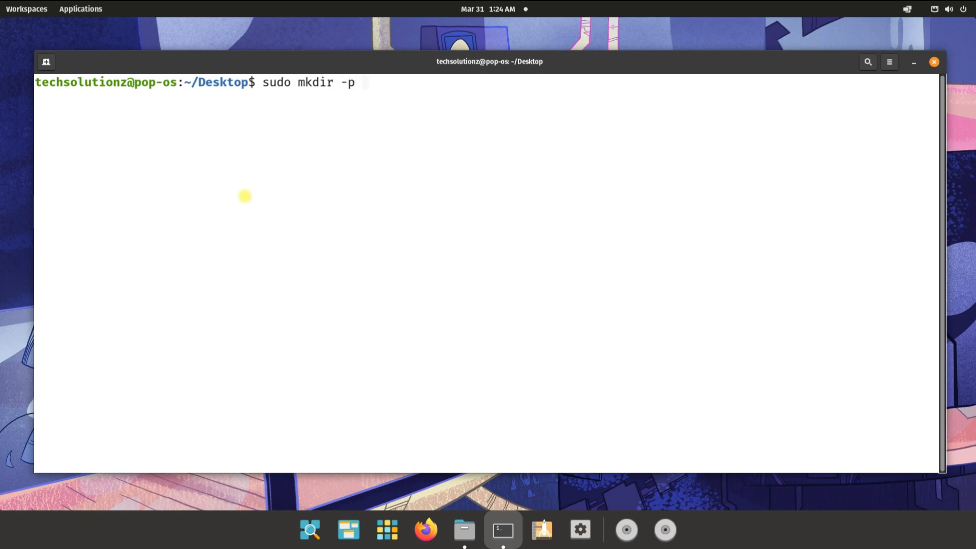
pyautogui.write('/')
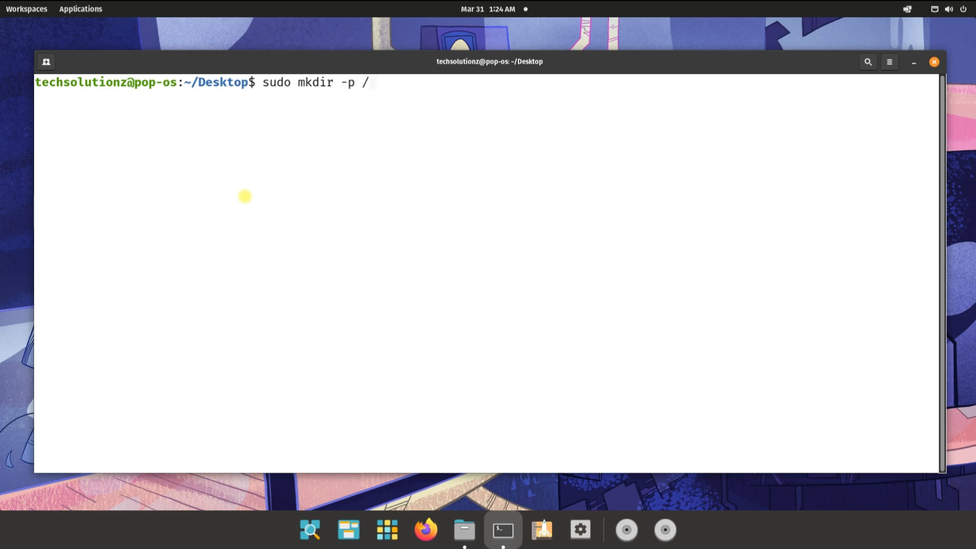
pyautogui.write('usr/share/')
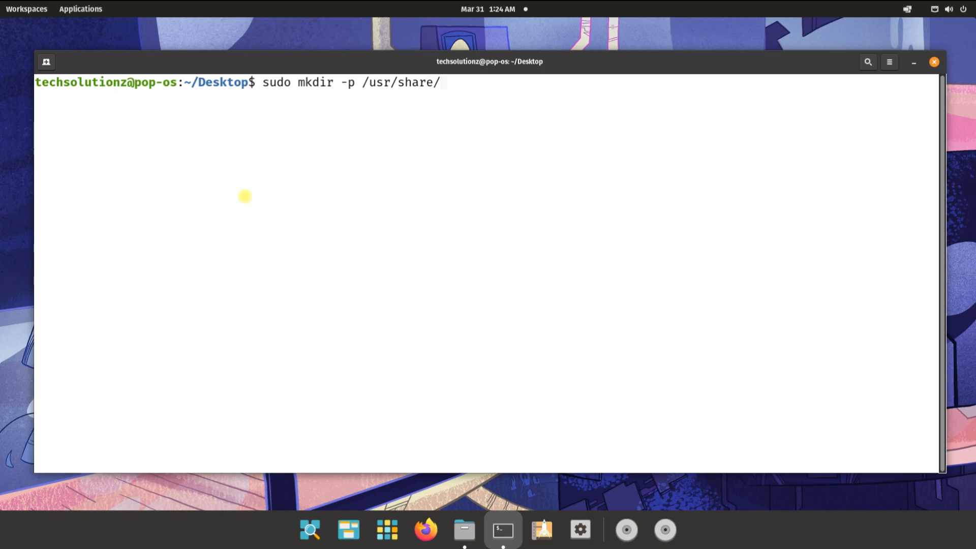
pyautogui.write('waydroid')
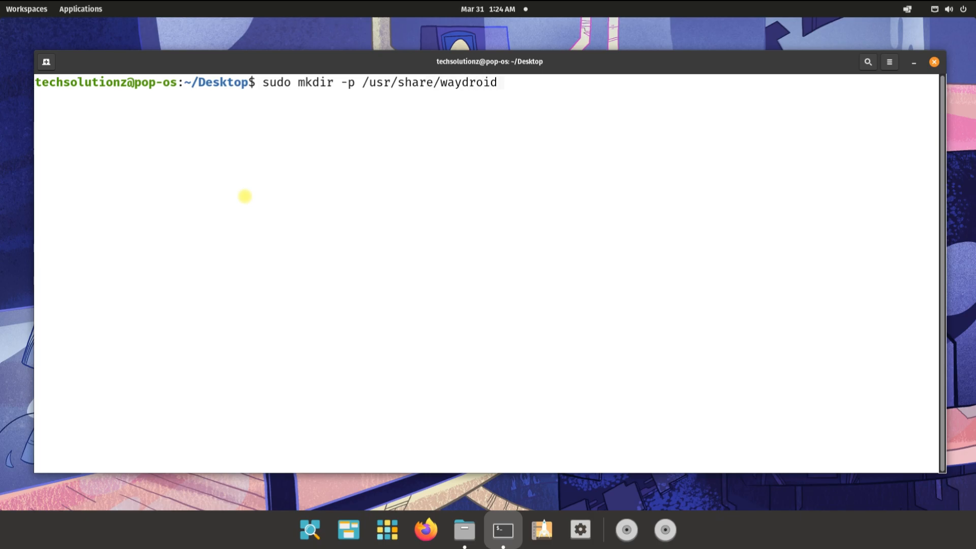
pyautogui.write('-extr')
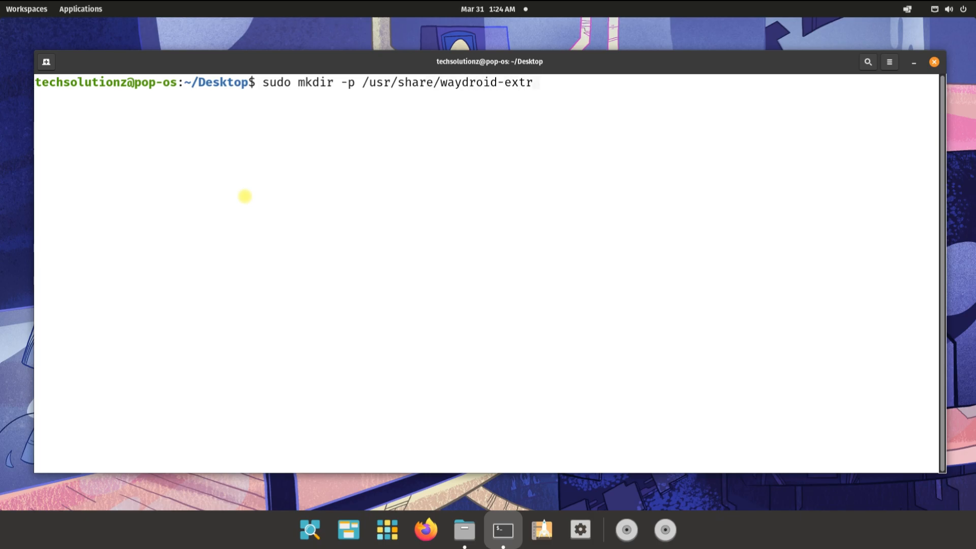
pyautogui.write('a')
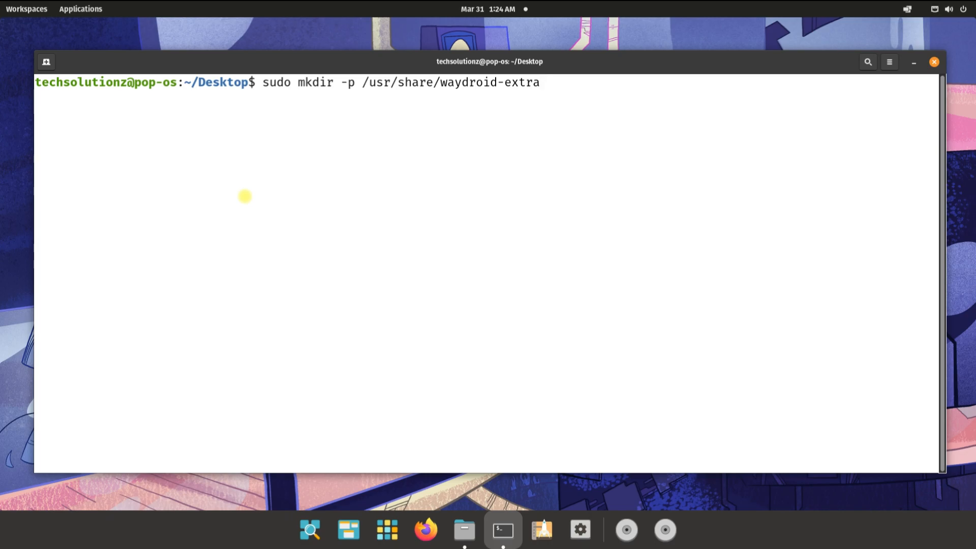
pyautogui.write('/imags')
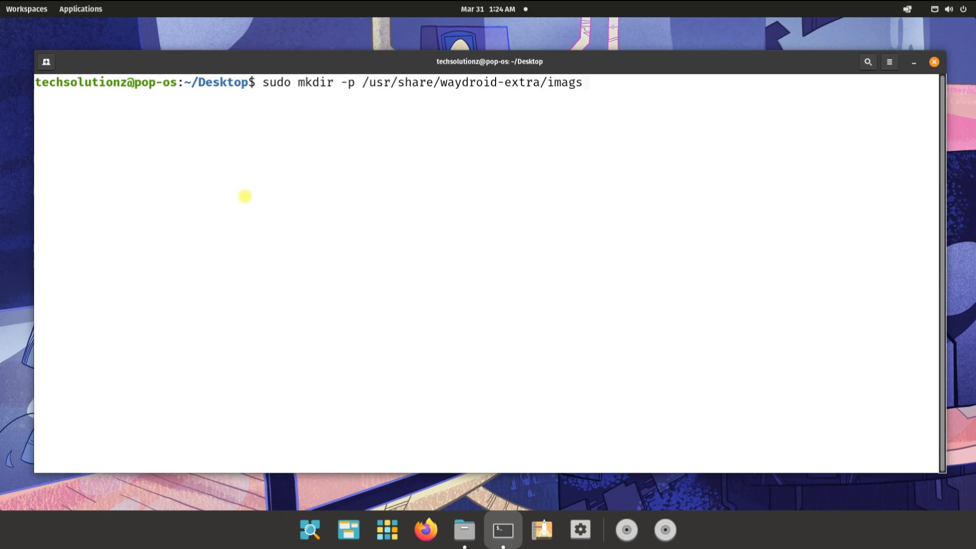
pyautogui.press('Return')
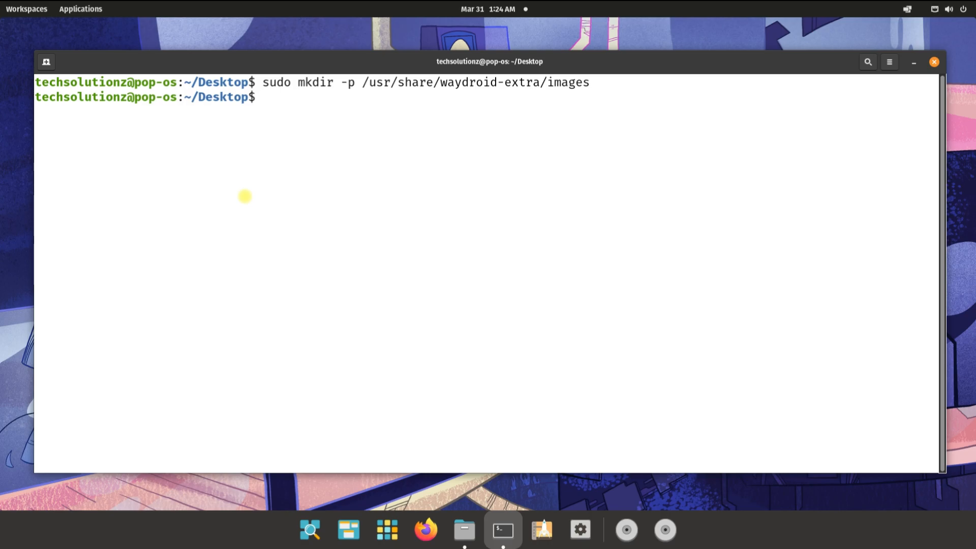
pyautogui.click(464, 529)
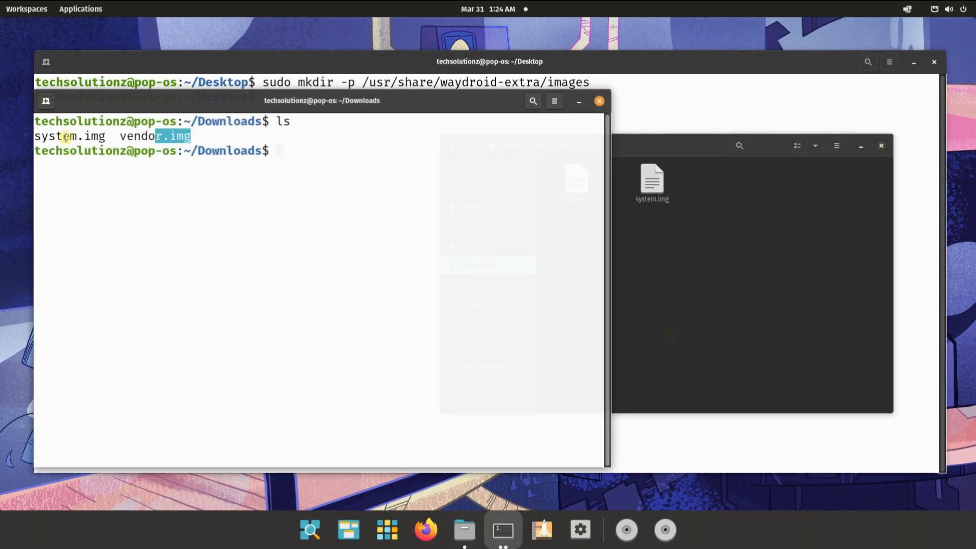
# Copy system.img and vendor.img into /usr/share/waydroid-extra/images with sudo cp and list them
pyautogui.write('sudo cp system.img  vendor.img')
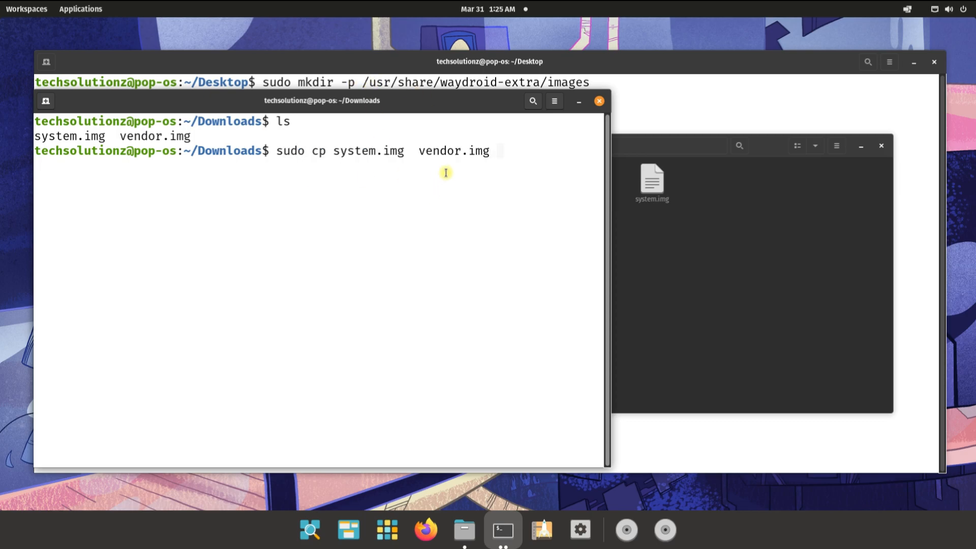
pyautogui.write('/usr/share/waydroid-extra/images/')
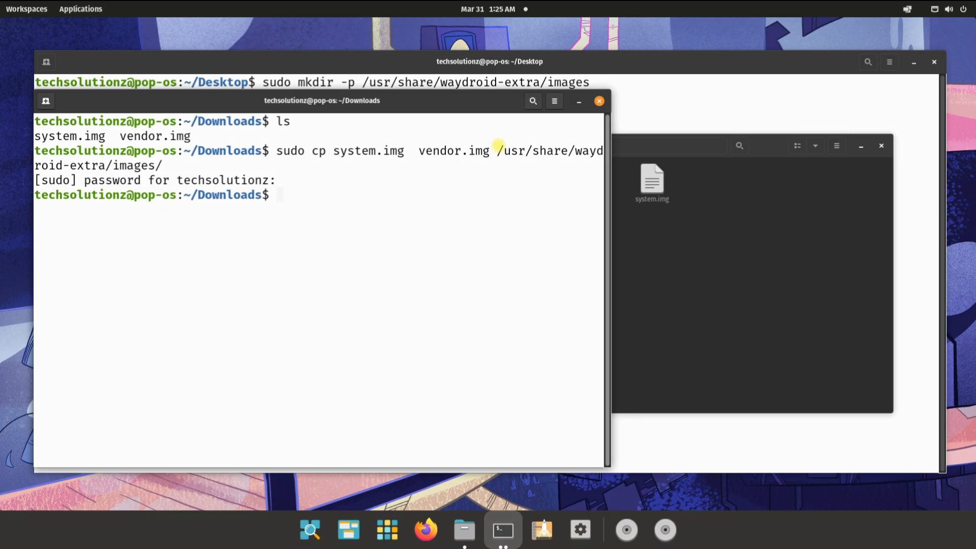
pyautogui.write('e')
pyautogui.click(485, 96)
pyautogui.write('ls /usr/share/waydroid-extra/images')
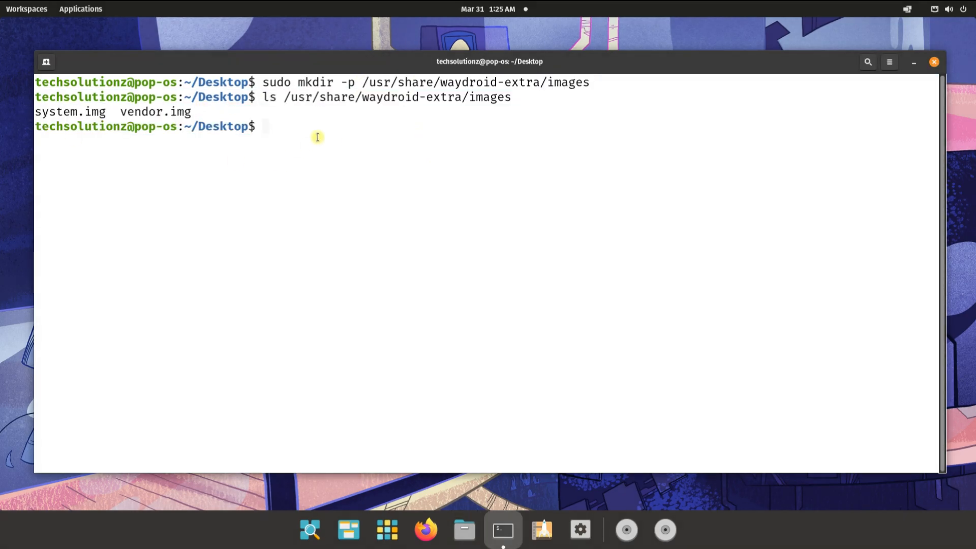
pyautogui.write('c')
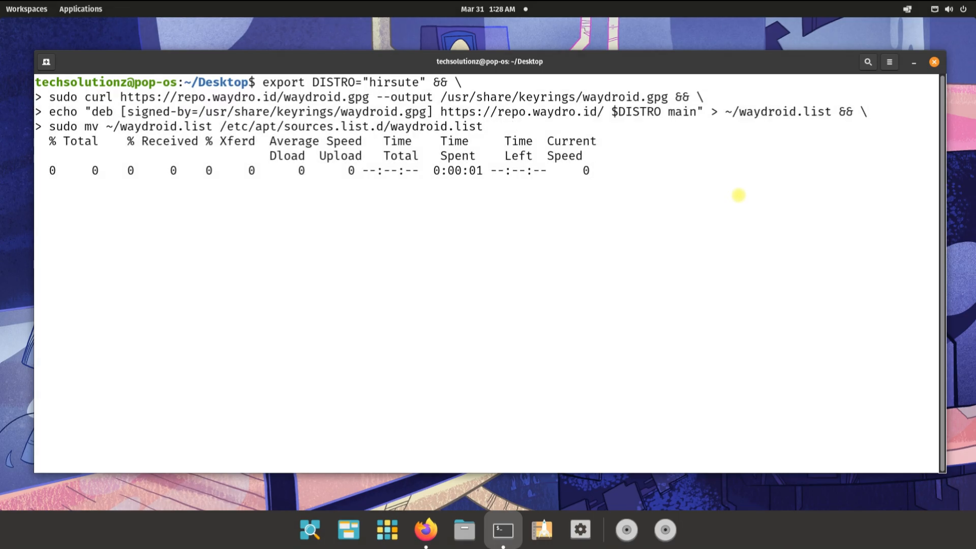
# Add the Waydroid repo key and source, run sudo apt update, and clear the screen
pyautogui.write('sudo apt update')
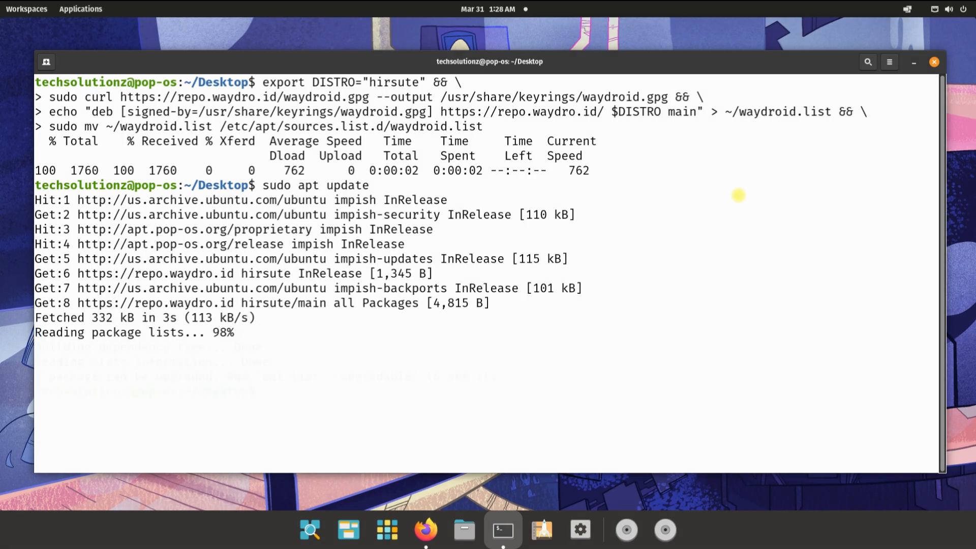
pyautogui.press('ctrl+l')
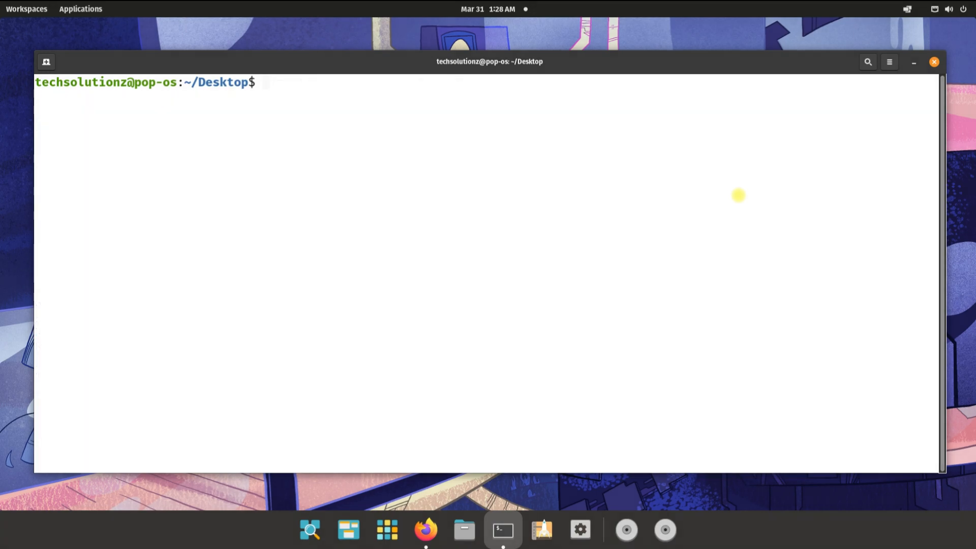
# Install waydroid 1.2.0 with sudo apt install waydroid, confirm Y, and clear
pyautogui.write('sudo apt install')
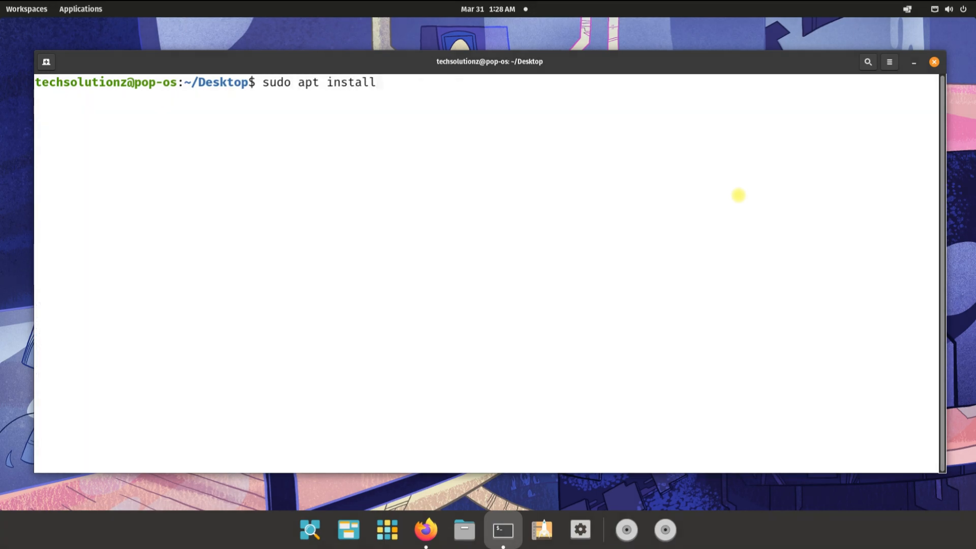
pyautogui.write('waydroid')
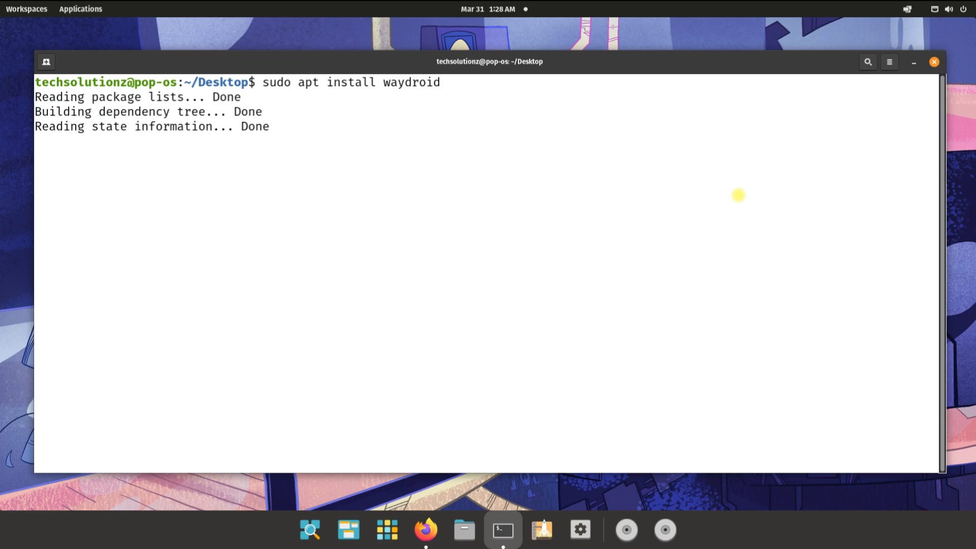
pyautogui.write('Y')
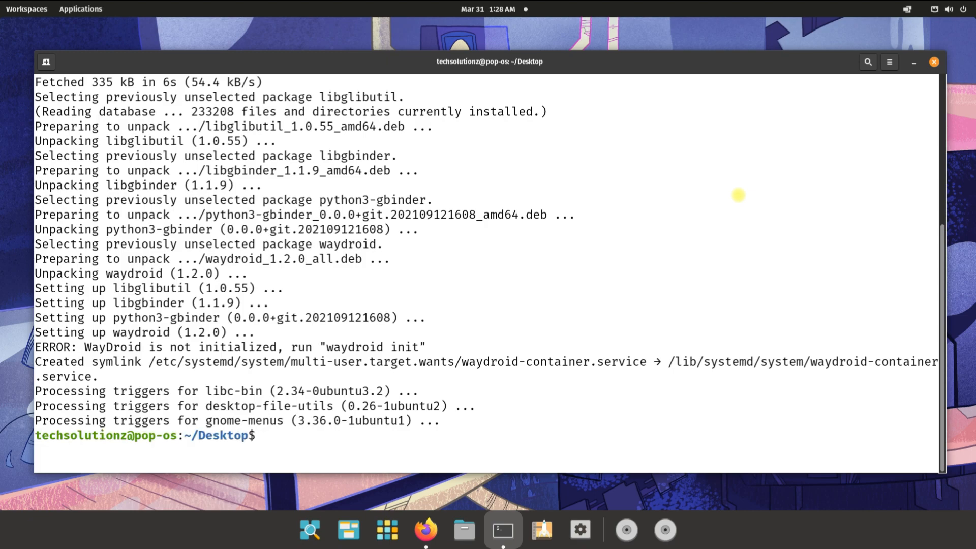
pyautogui.write('cl')
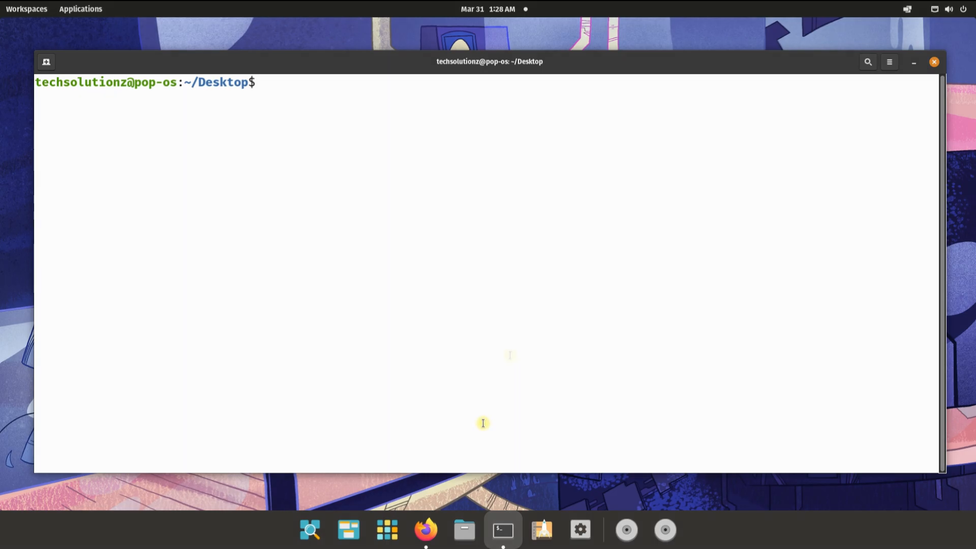
# Browse Files to /usr/lib/x86_64-linux-gnu and open a terminal in that folder
pyautogui.click(464, 529)
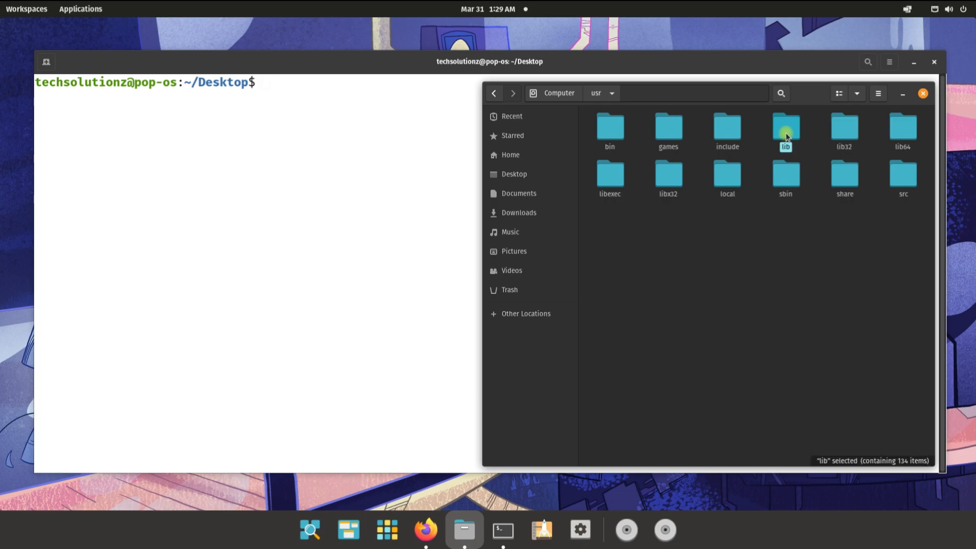
pyautogui.doubleClick(785, 127)
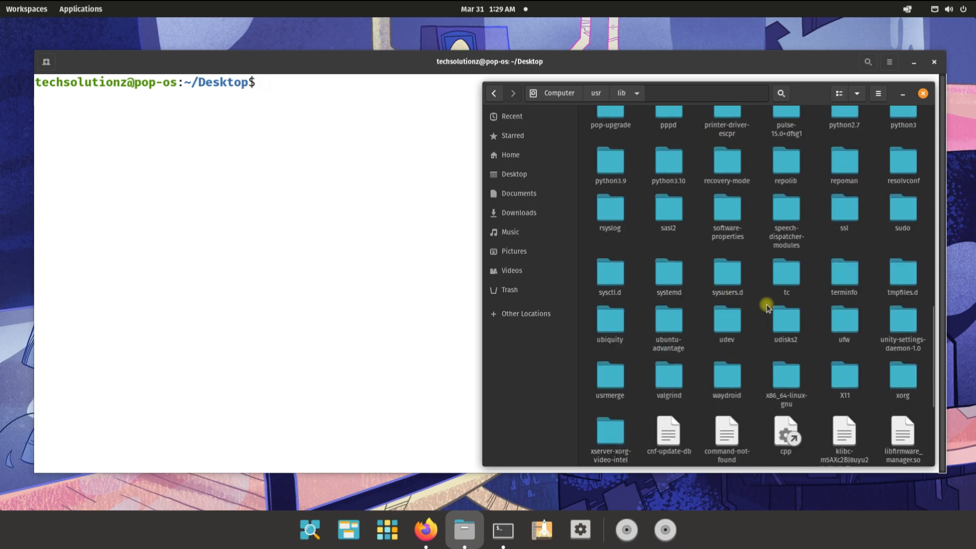
pyautogui.doubleClick(786, 378)
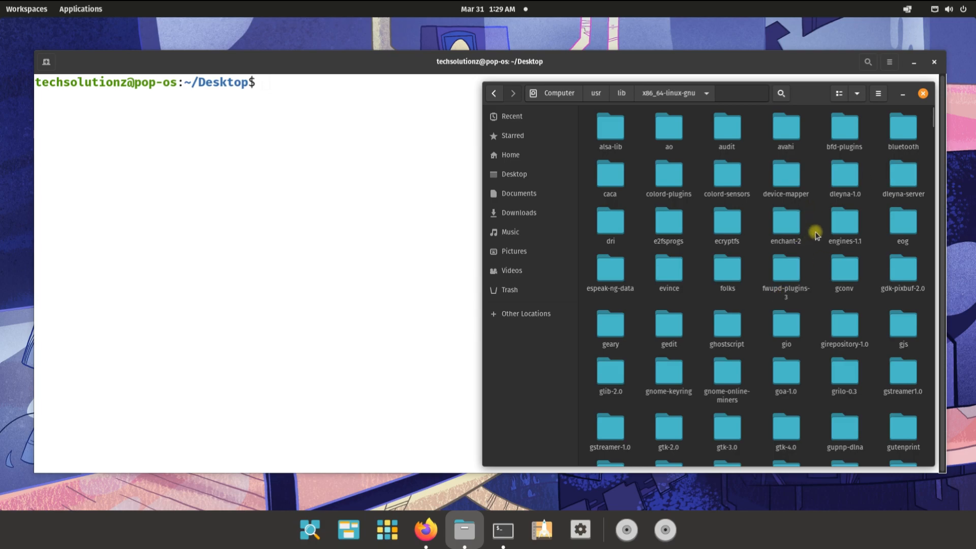
pyautogui.click(502, 529)
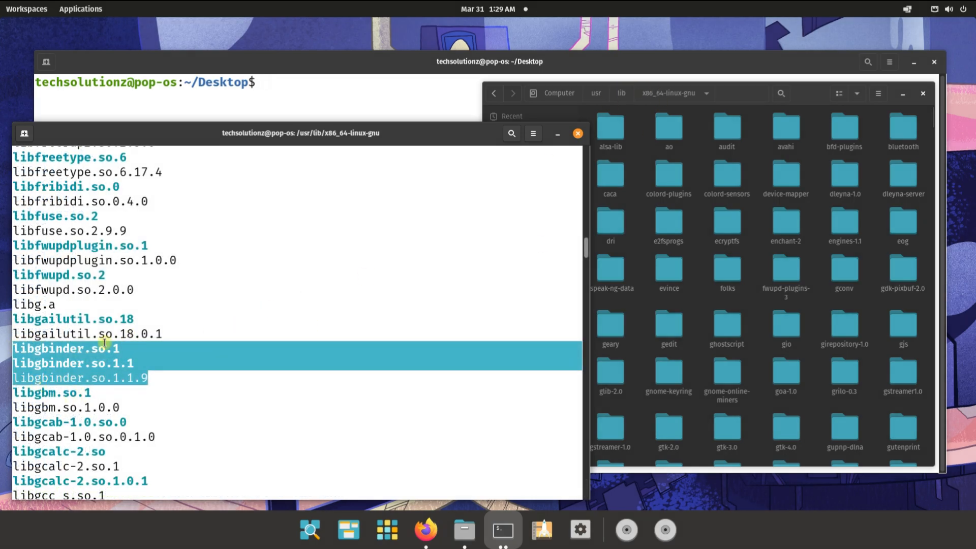
# Copy libgbinder.so.1, .so.1.1 and .so.1.1.9 into /usr/lib, list it, then exit
pyautogui.write('sudo cp')
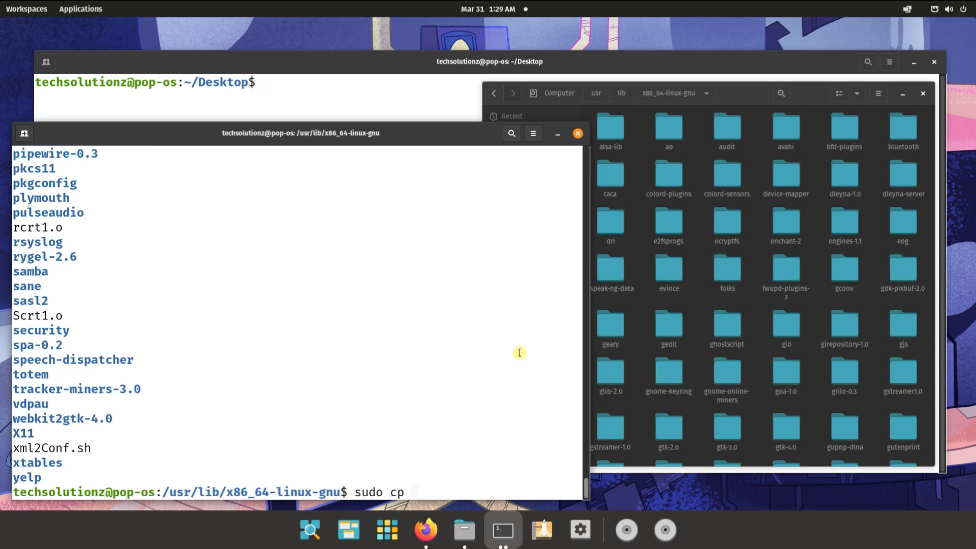
pyautogui.write('libgbinder.so.1')
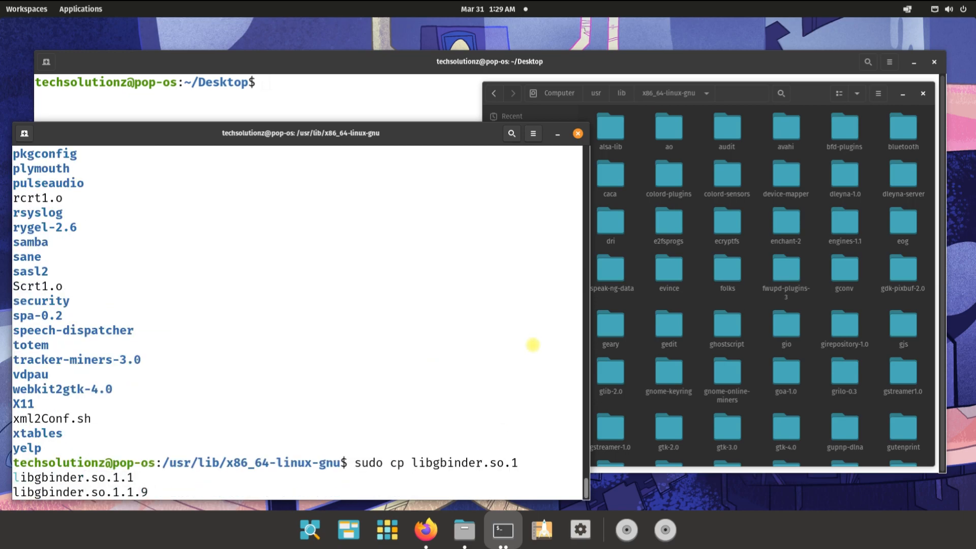
pyautogui.write('libgbinder.so.1.1 libgbinder.so.1.1.9 /usr/lib/')
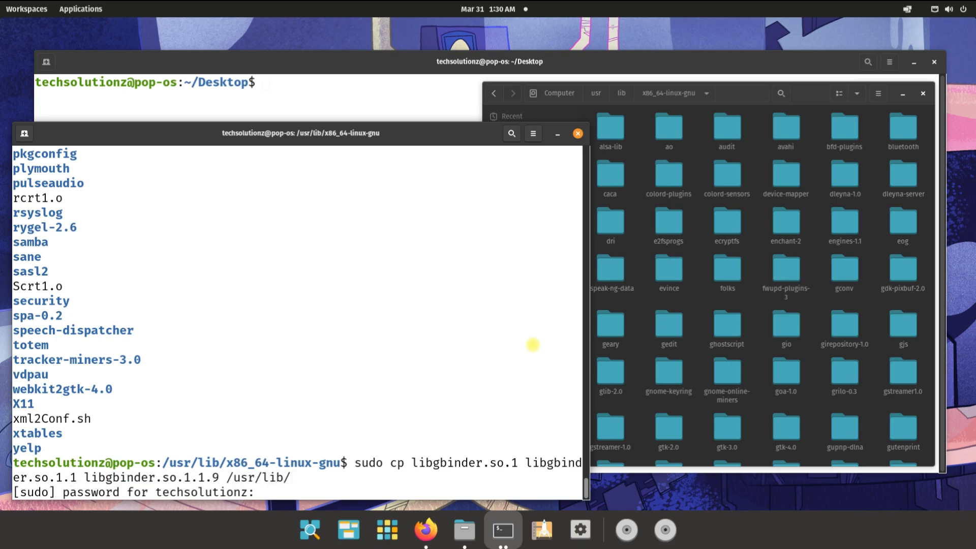
pyautogui.write('ls /')
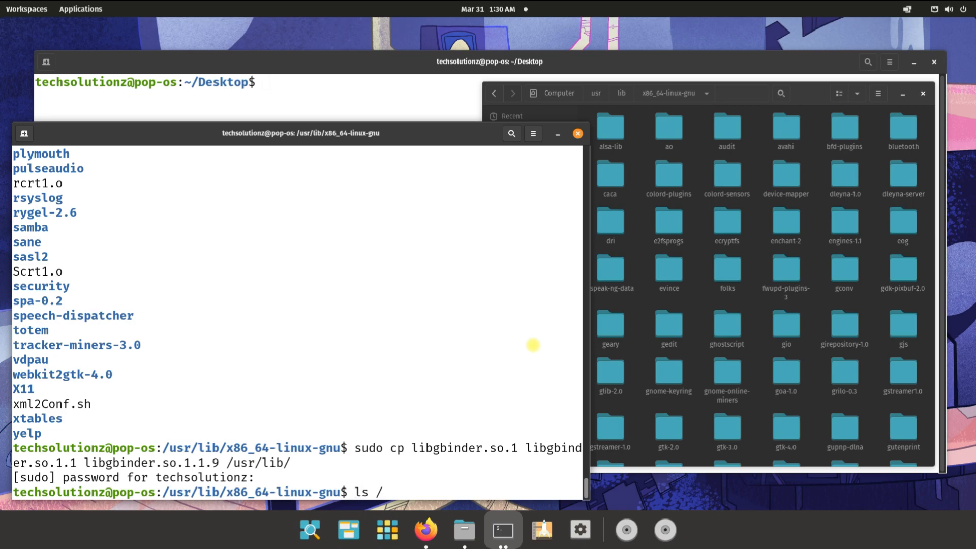
pyautogui.press('Return')
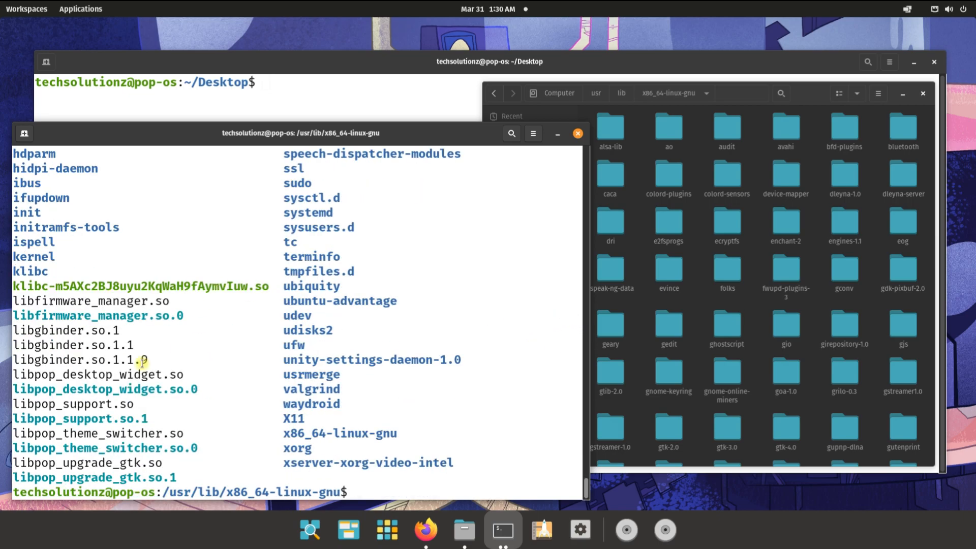
pyautogui.write('exit')
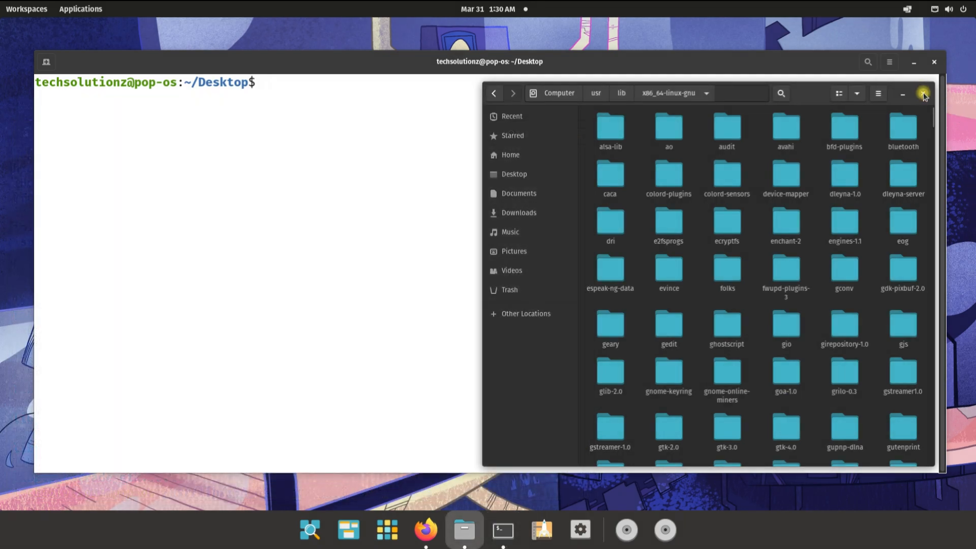
# Close Files and set WaylandEnable=true in /etc/gdm3/custom.conf using sudo nano
pyautogui.click(924, 93)
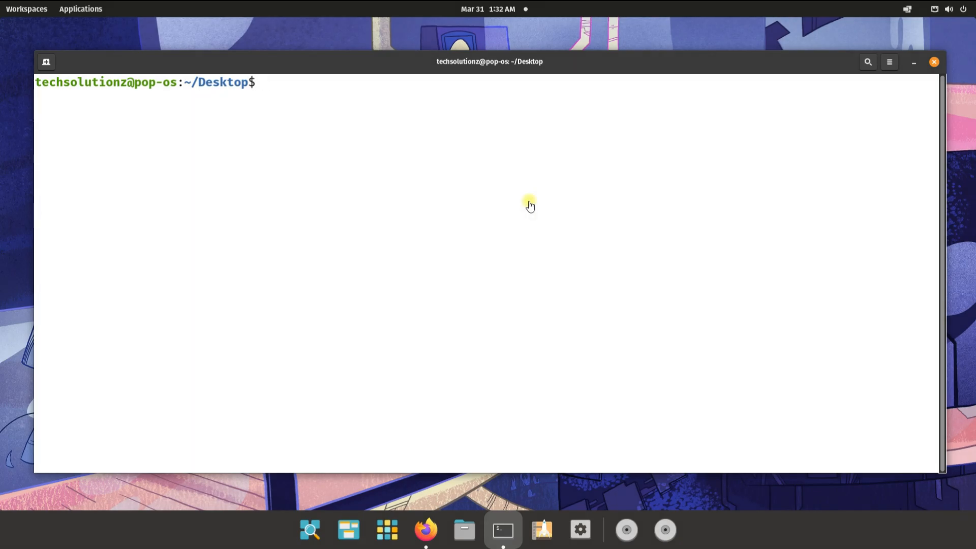
pyautogui.write('s')
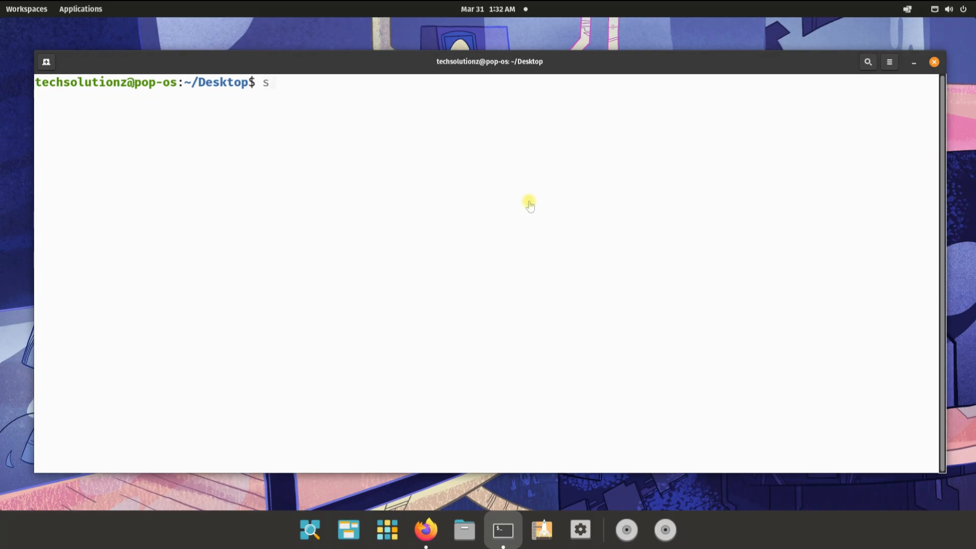
pyautogui.write('udo nano /etc/gdm')
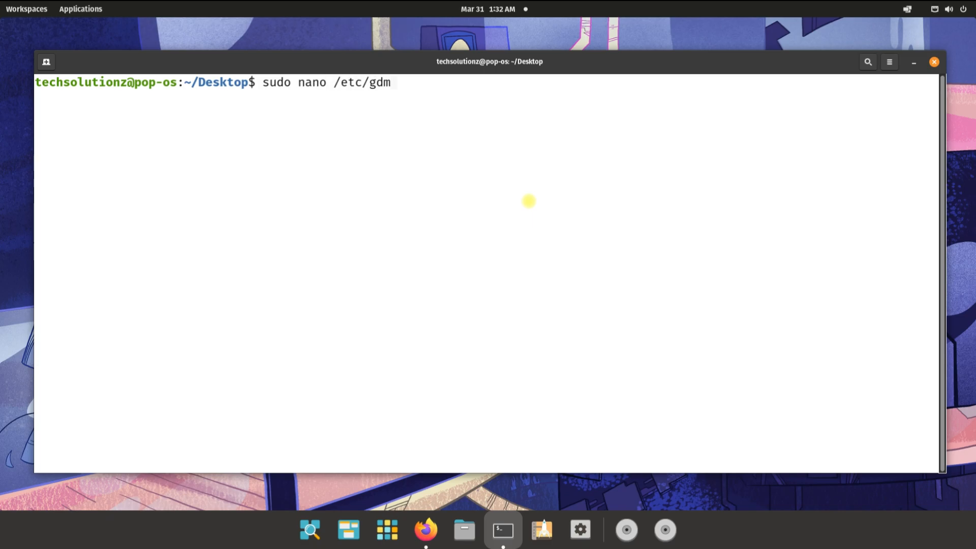
pyautogui.write('3/custom')
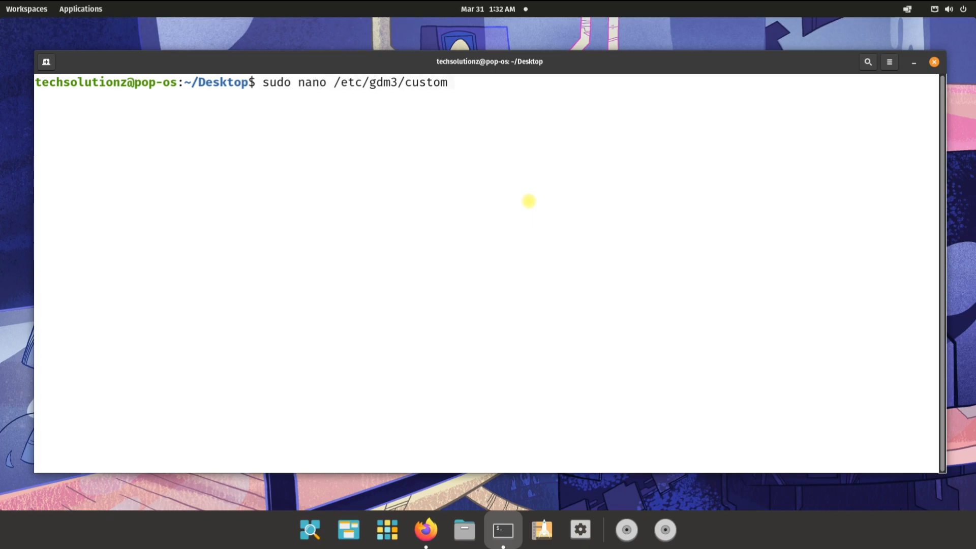
pyautogui.write('.con')
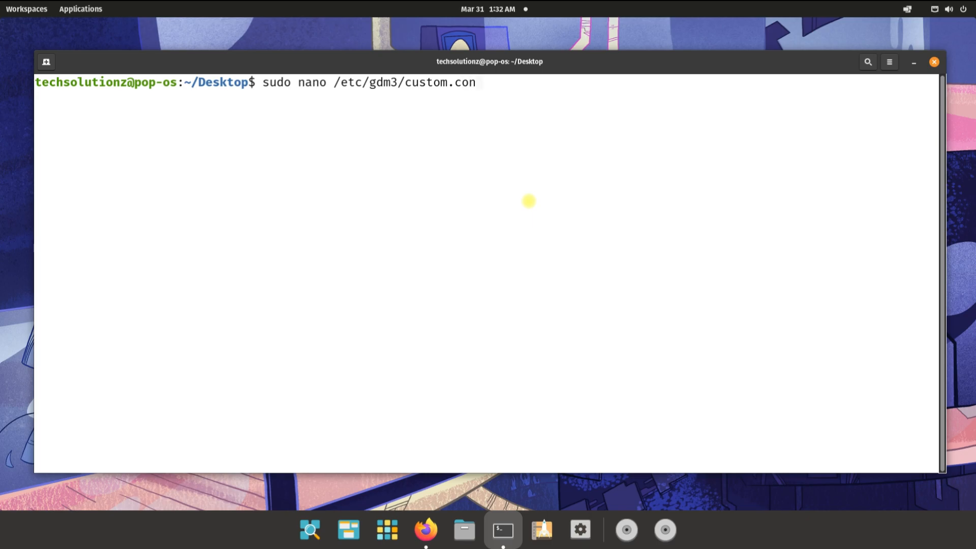
pyautogui.write('f')
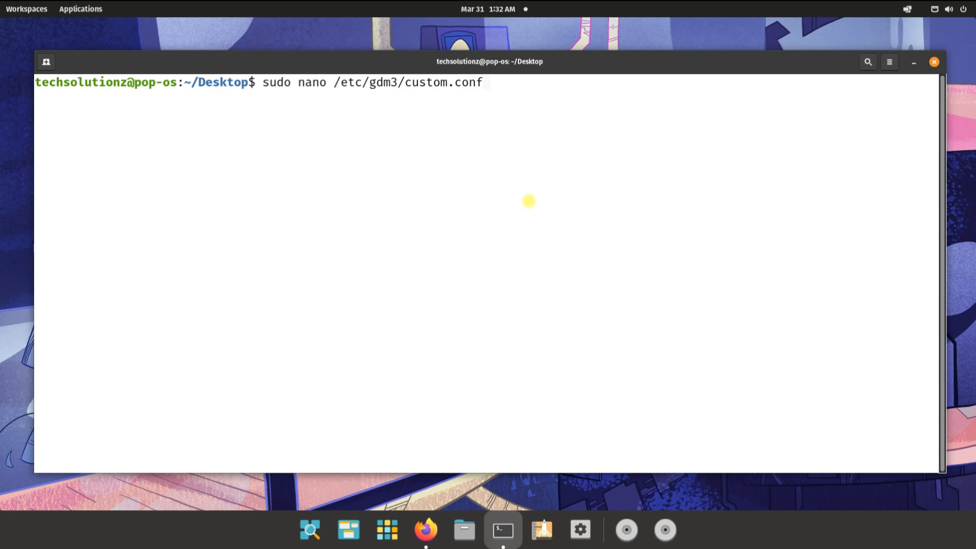
pyautogui.press('Return')
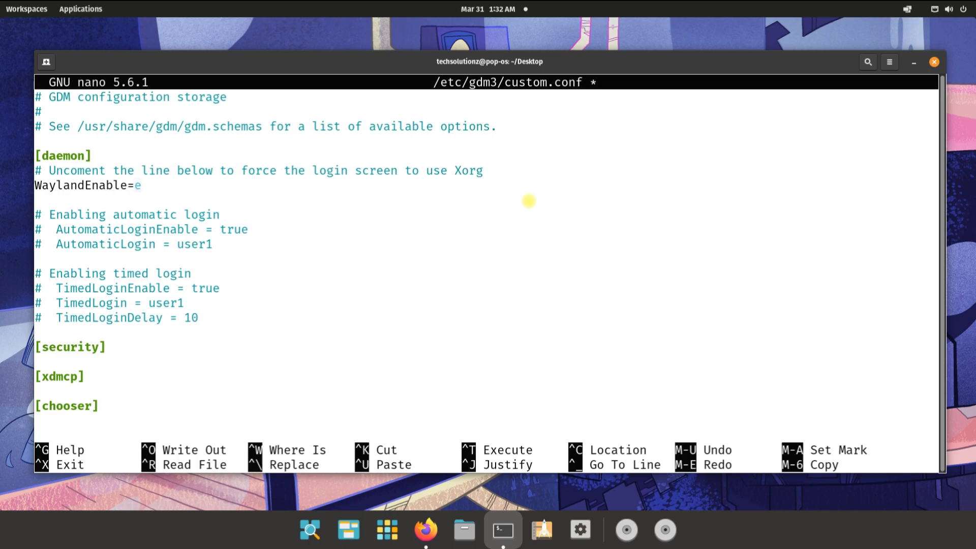
pyautogui.write('rue')
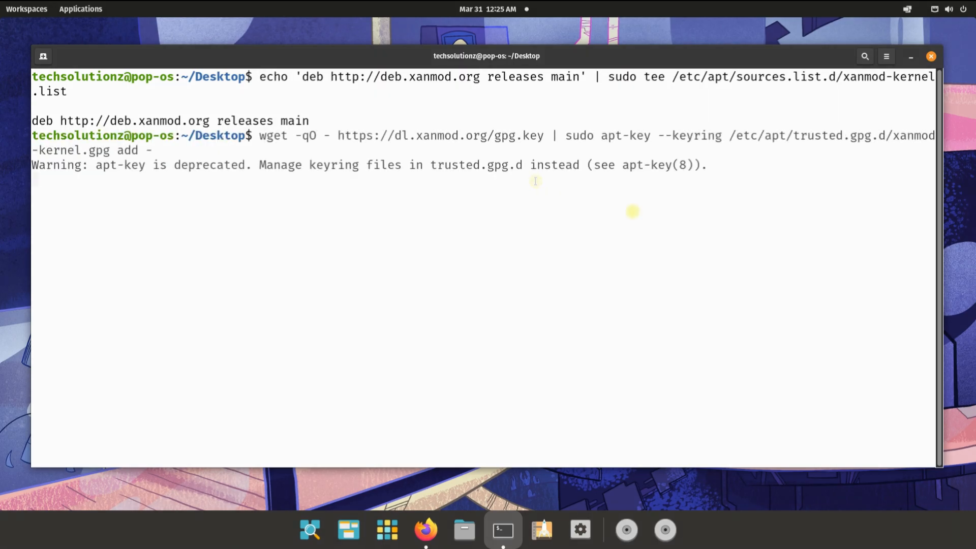
# Refresh the package lists with sudo apt update
pyautogui.press('Return')
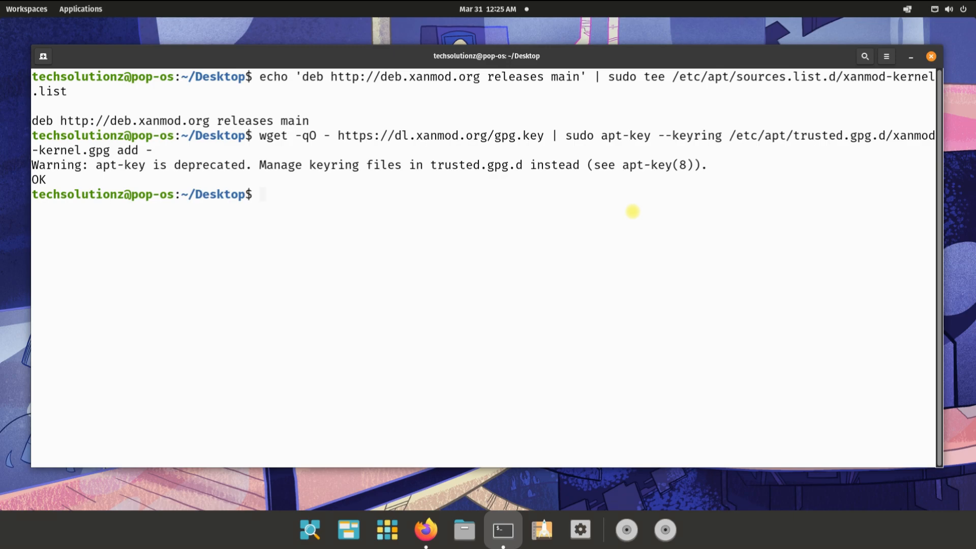
pyautogui.write('sudo apt')
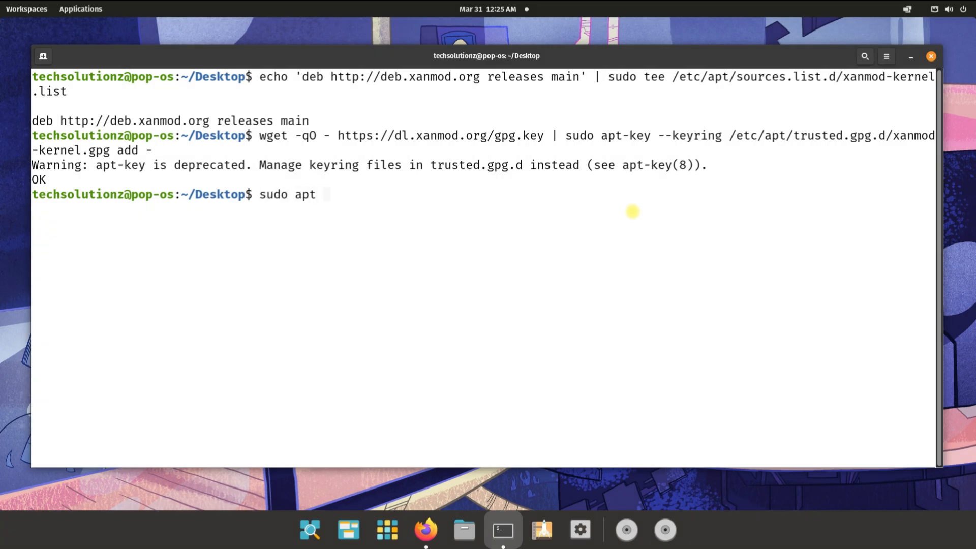
pyautogui.write('update')
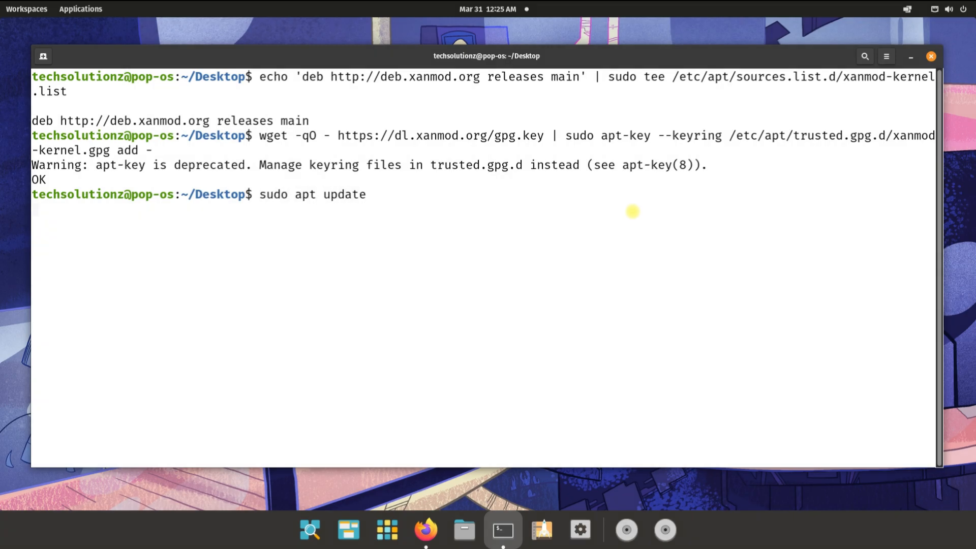
pyautogui.press('Return')
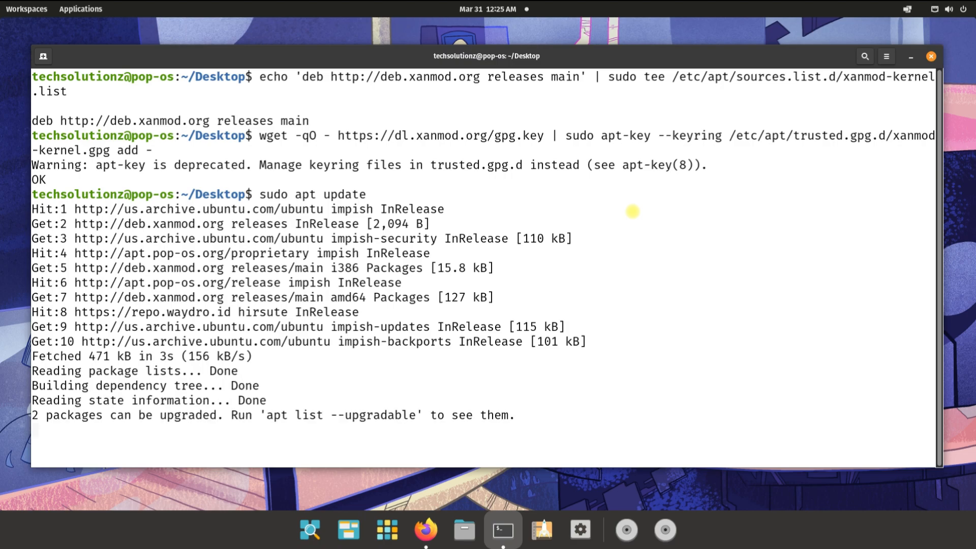
# Install the linux-xanmod-edge 5.17.1 kernel, confirm with Y, and clear the terminal
pyautogui.write('sudo apt instal')
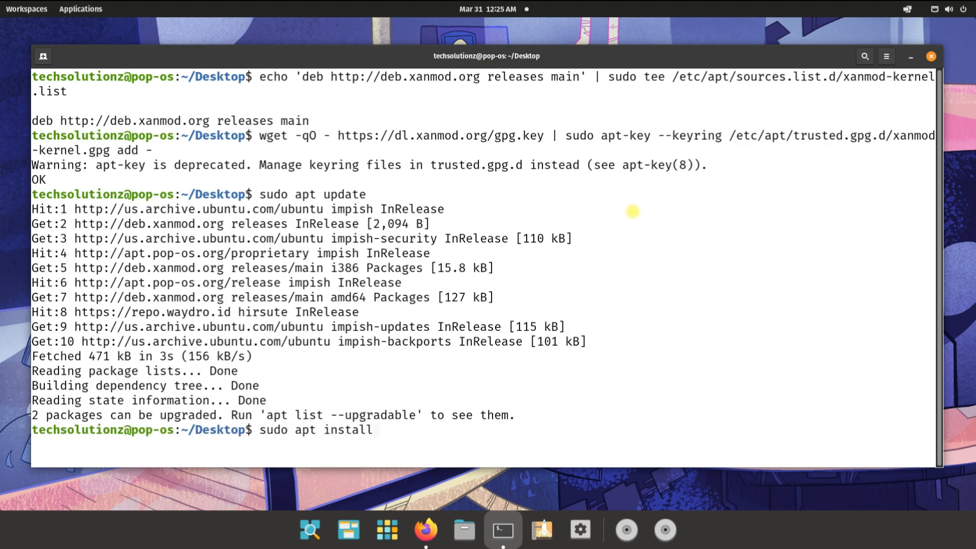
pyautogui.write('linux-xanmod-edge')
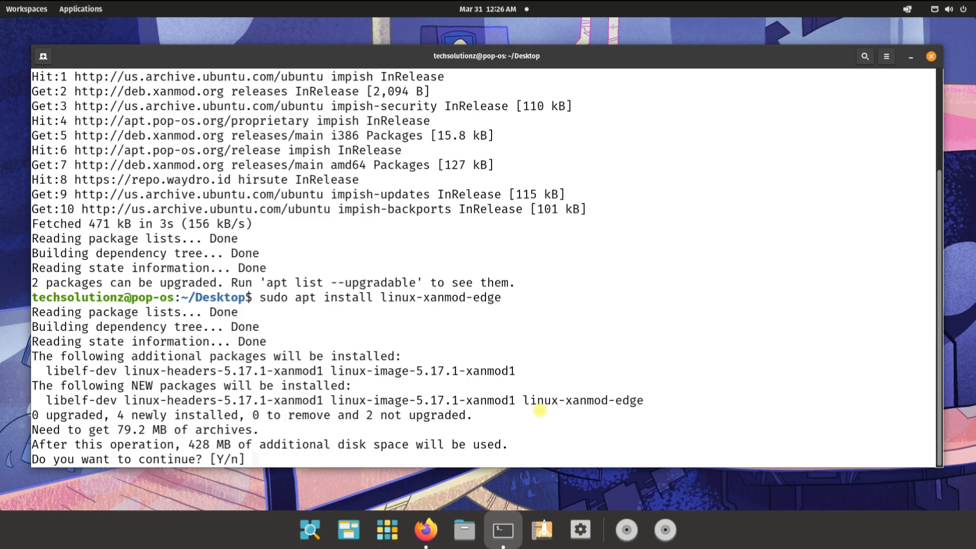
pyautogui.write('Y')
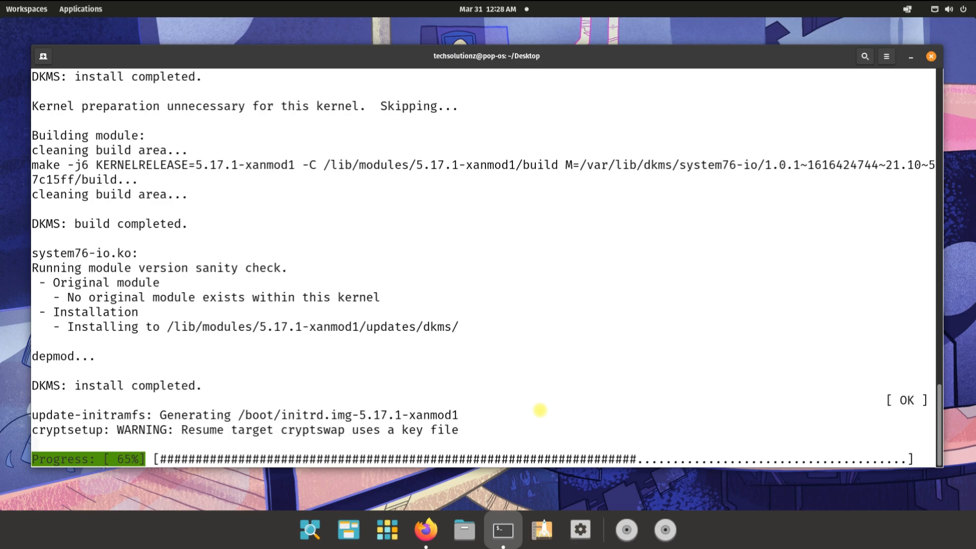
pyautogui.moveTo(591, 315)
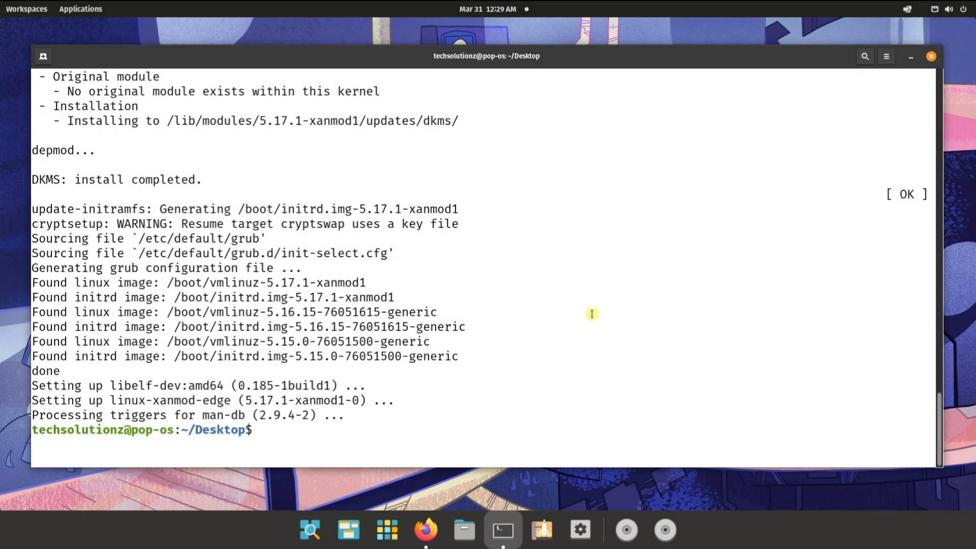
pyautogui.write('clear')
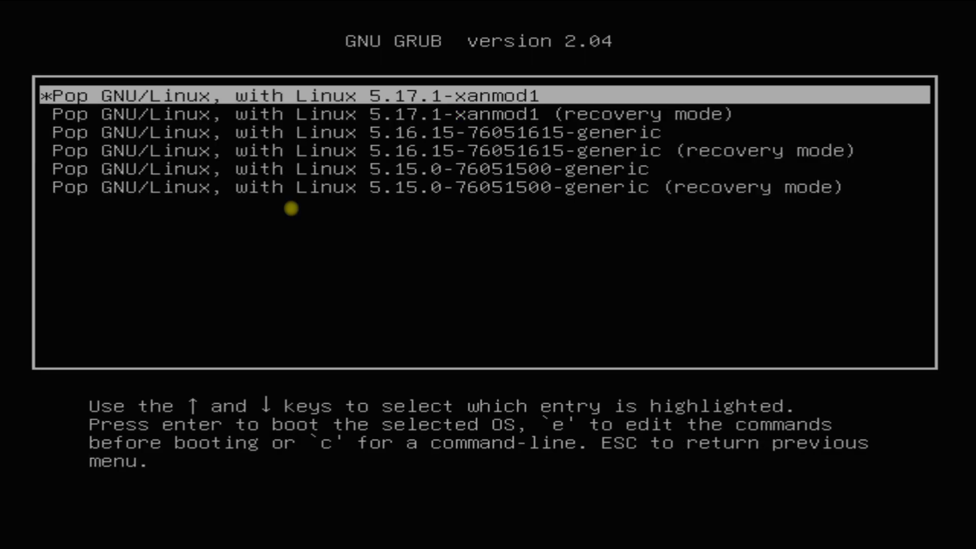
# Boot the 'Pop GNU/Linux, with Linux 5.17.1-xanmod1' GRUB entry and sign back in to the desktop
pyautogui.press('e')
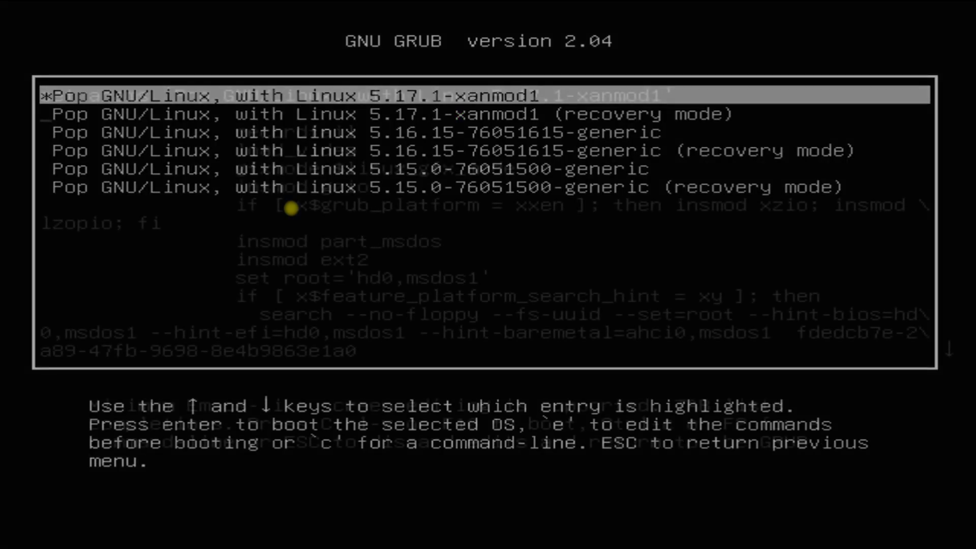
pyautogui.press('e')
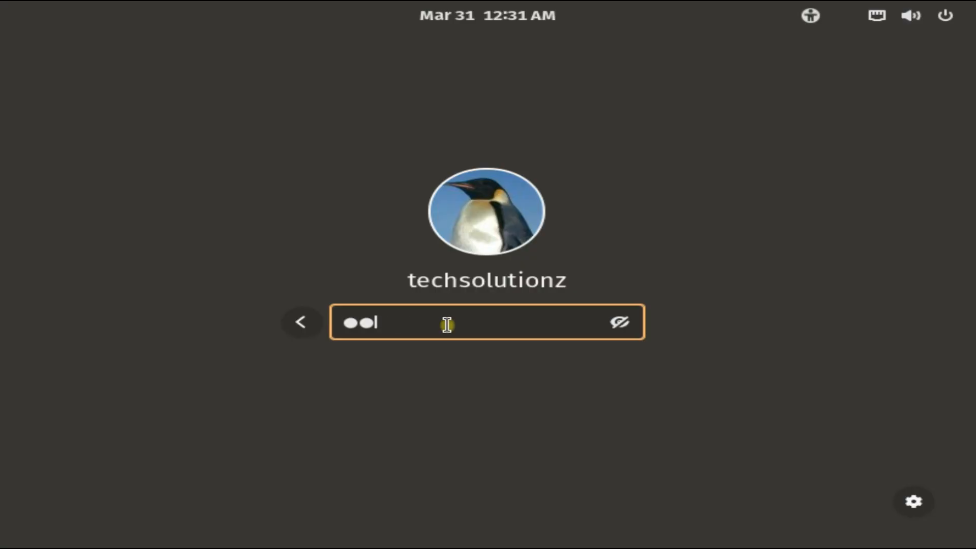
pyautogui.click(913, 502)
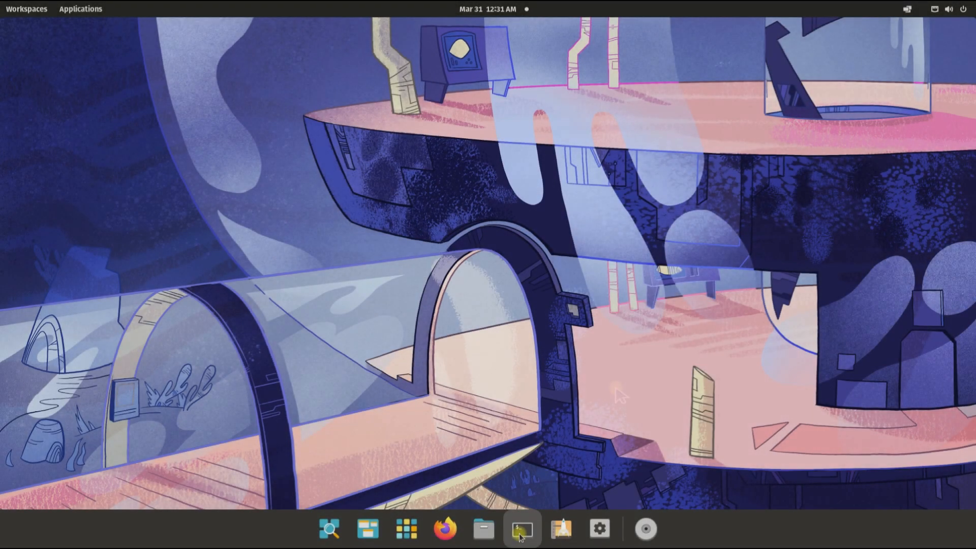
# Run 'waydroid init' in a new terminal, then clear the screen
pyautogui.click(521, 529)
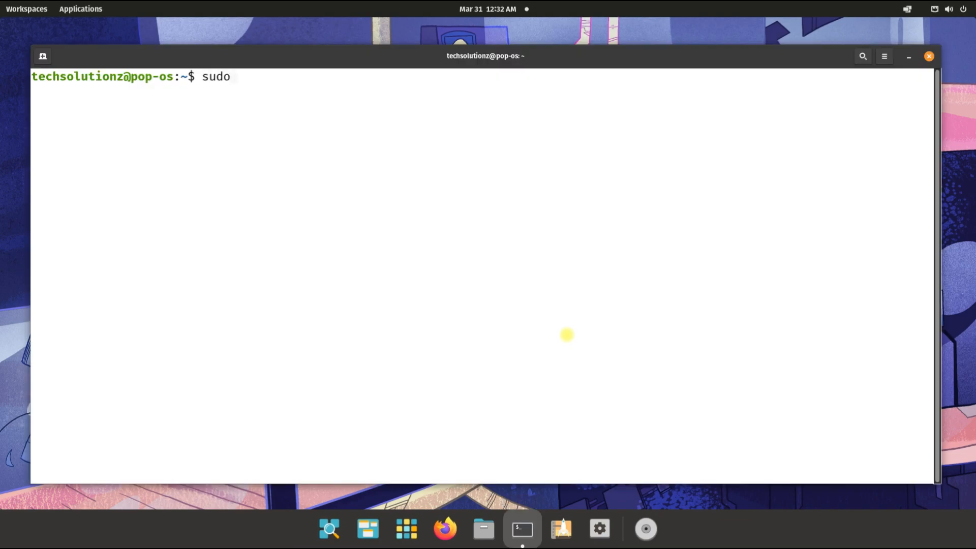
pyautogui.write('waydroid init')
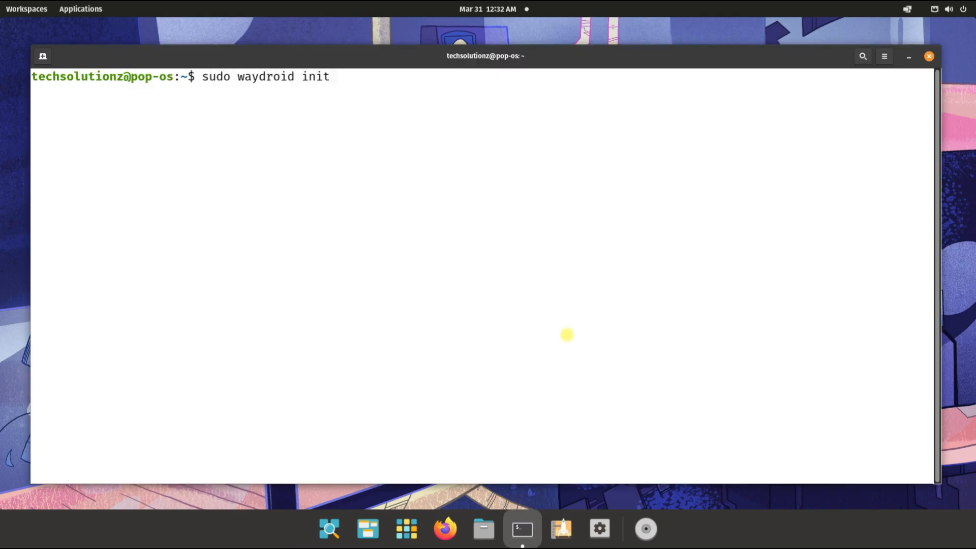
pyautogui.press('Return')
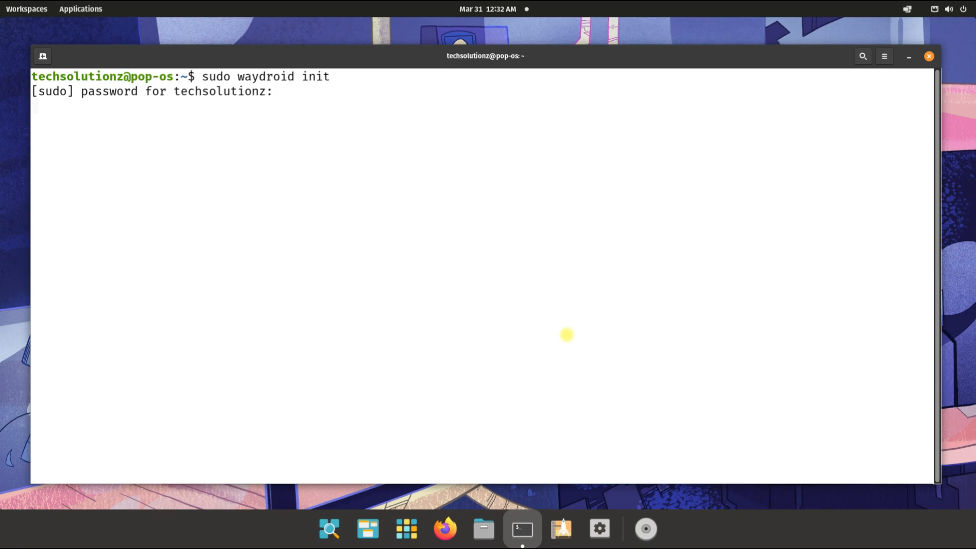
pyautogui.write('clear')
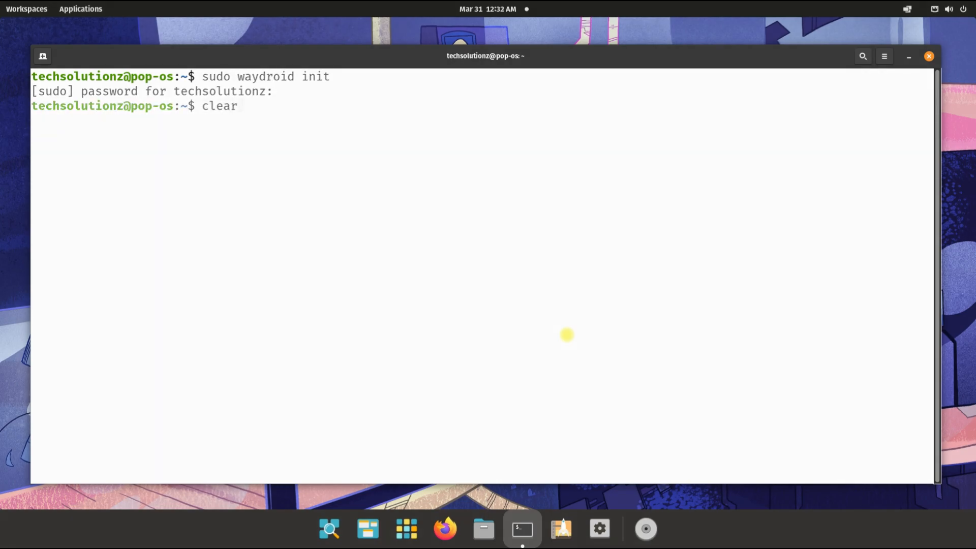
# Restart waydroid-container, start the waydroid service, and begin a 'sudo waydroid' command
pyautogui.write('sudo systemct')
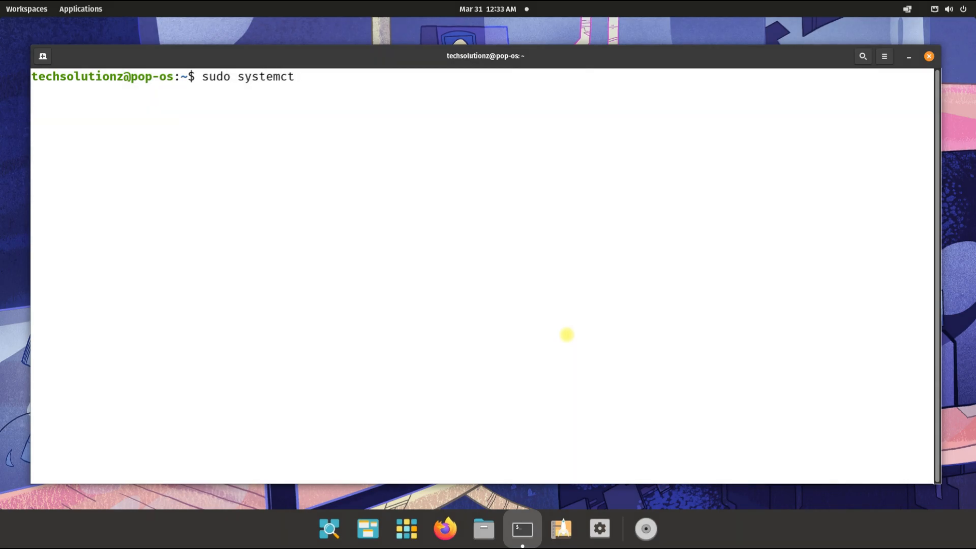
pyautogui.write('l restart')
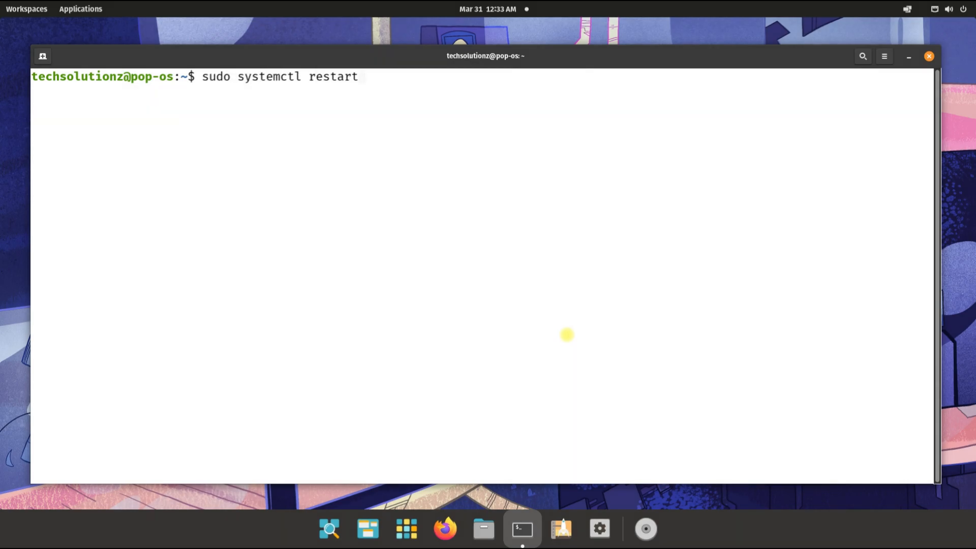
pyautogui.write('waydroid-container')
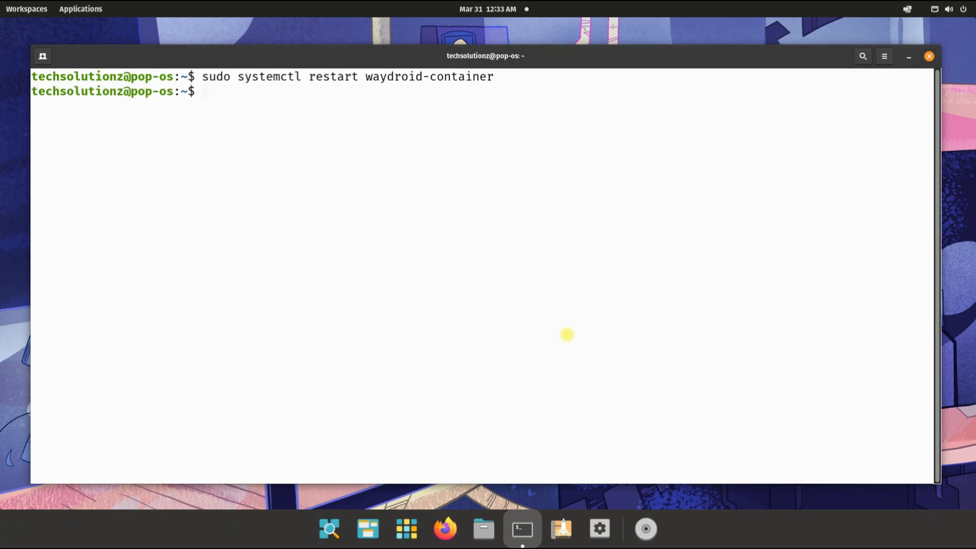
pyautogui.write('sy')
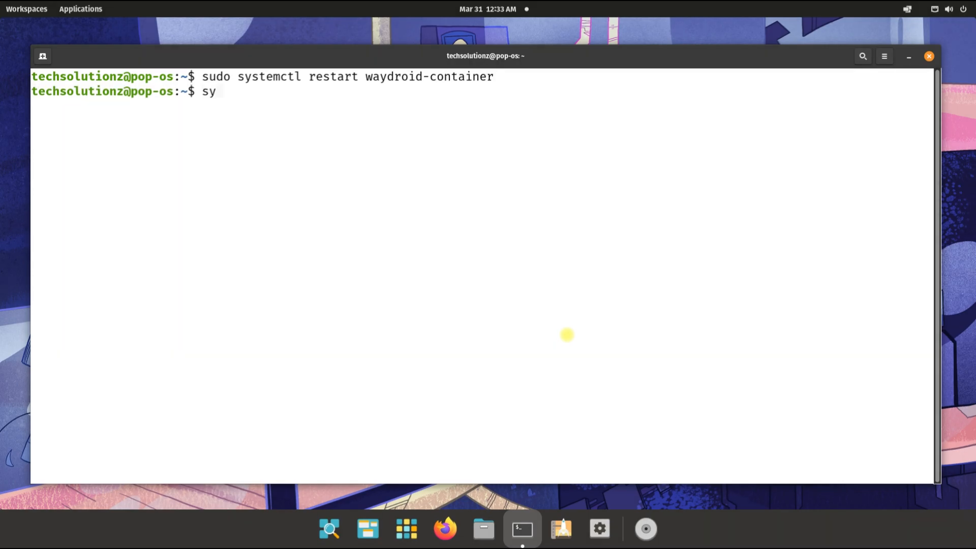
pyautogui.write('udo systemctl start waydroid')
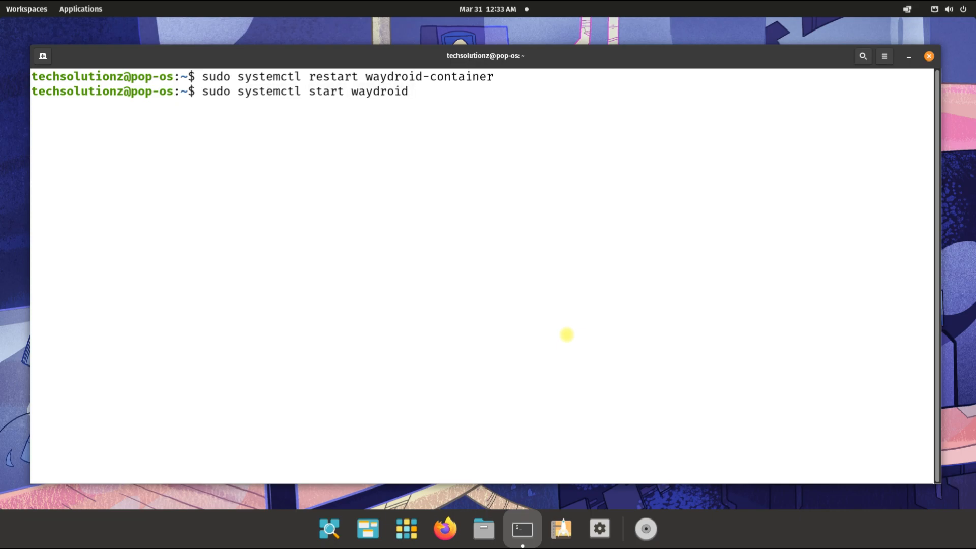
pyautogui.write('sudo waydroid')
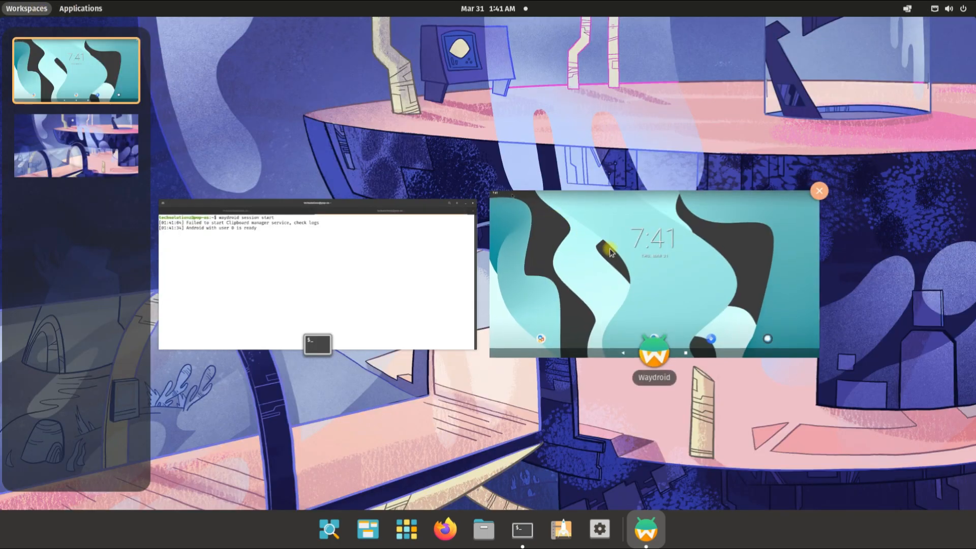
pyautogui.moveTo(618, 260)
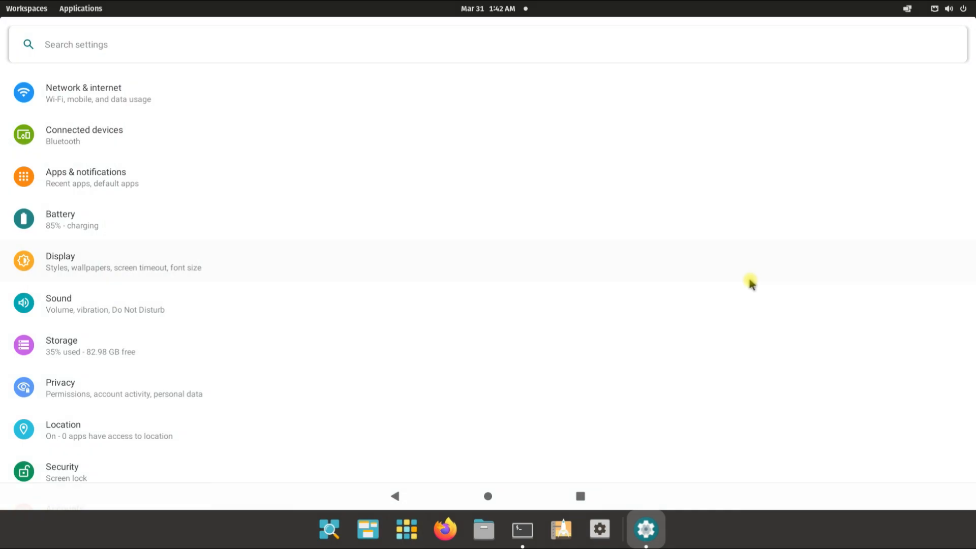
pyautogui.moveTo(749, 288)
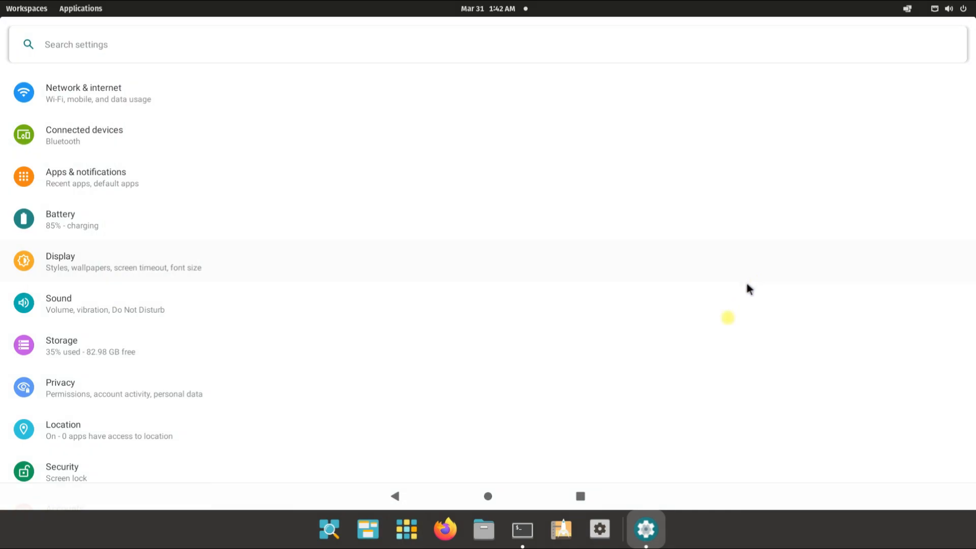
# Scroll down the Android Settings list to reach About phone
pyautogui.scroll(-3)
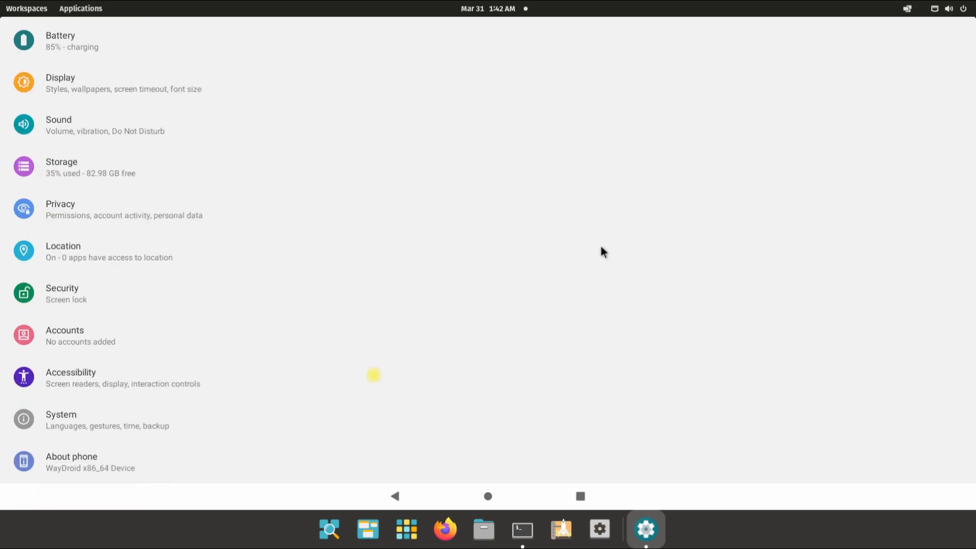